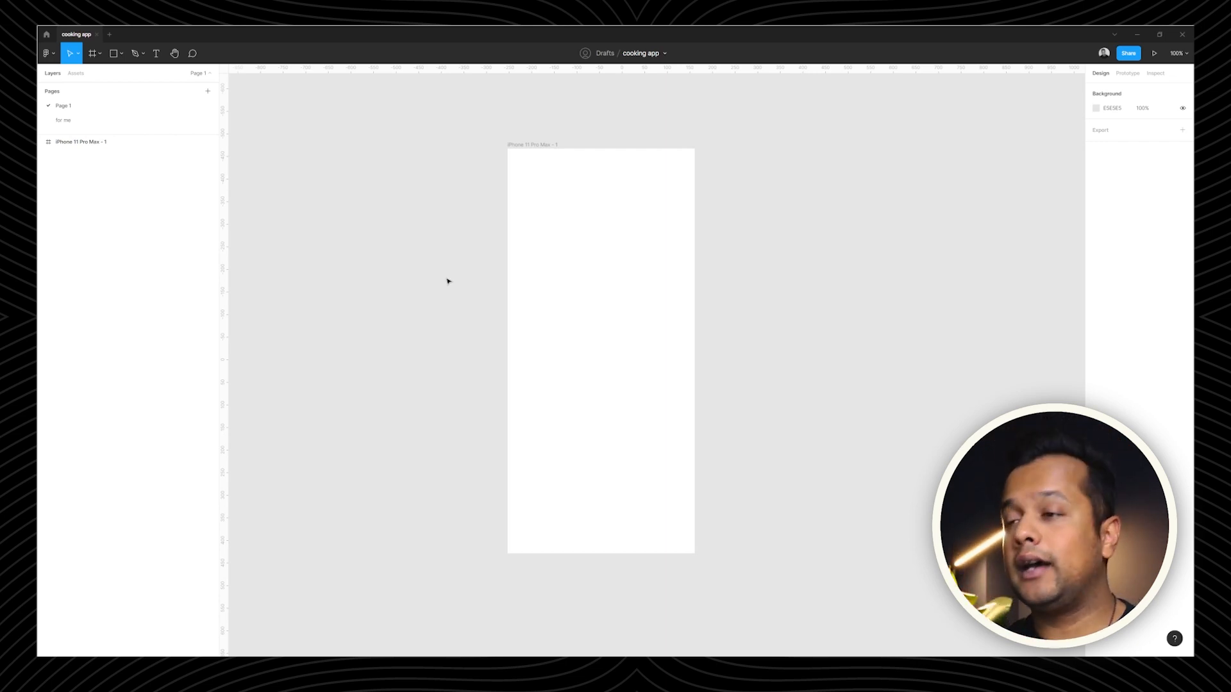
# Step: On the 'for me' page, list the detail-page parts: food image, head and footer, title, star rating 4.5
pyautogui.click(61, 120)
pyautogui.write('detailed')
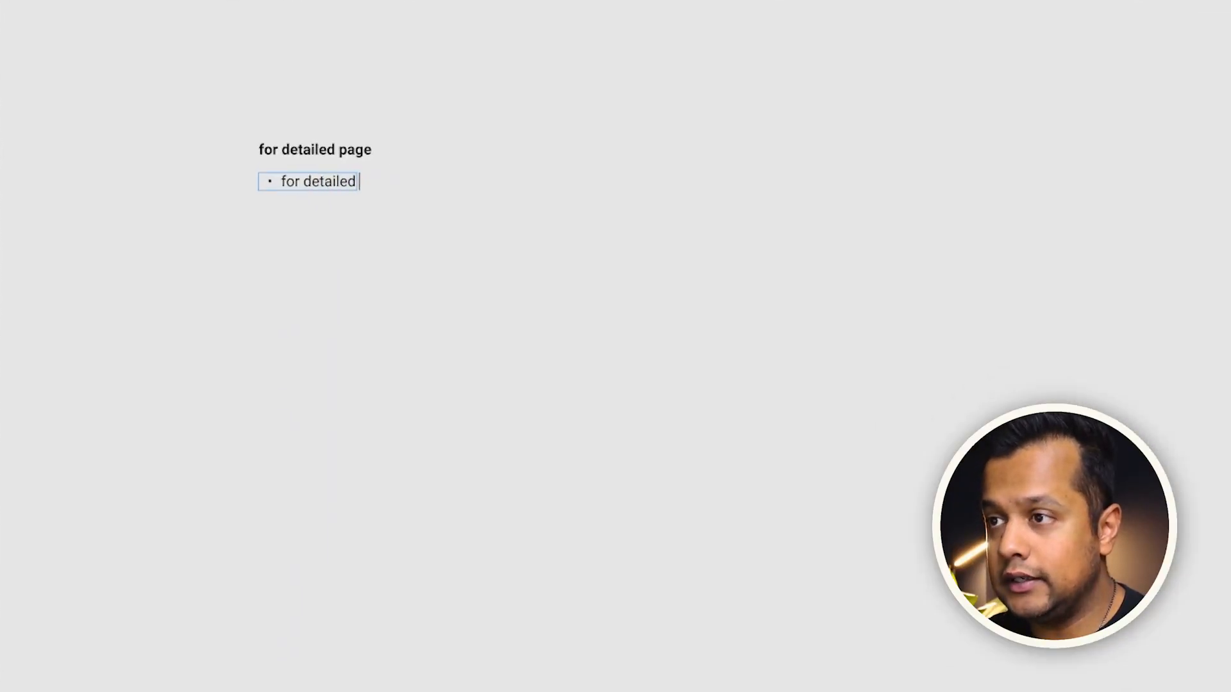
pyautogui.write('image')
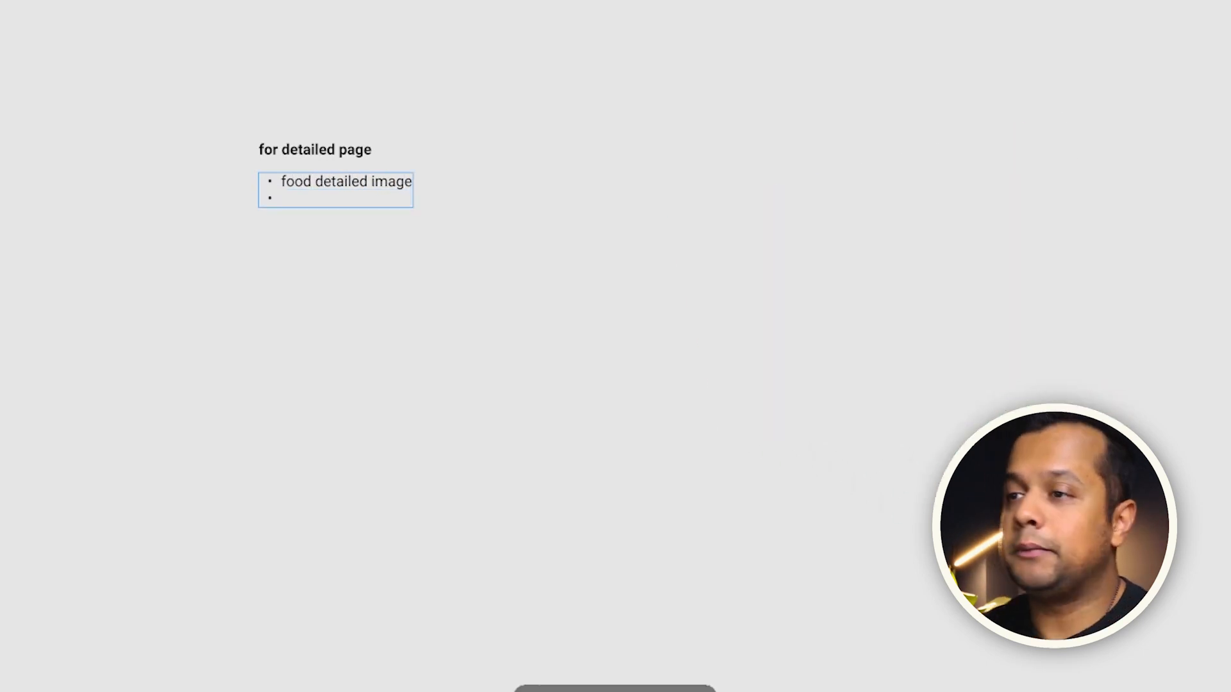
pyautogui.write('head and footer')
pyautogui.write('name of the food (title')
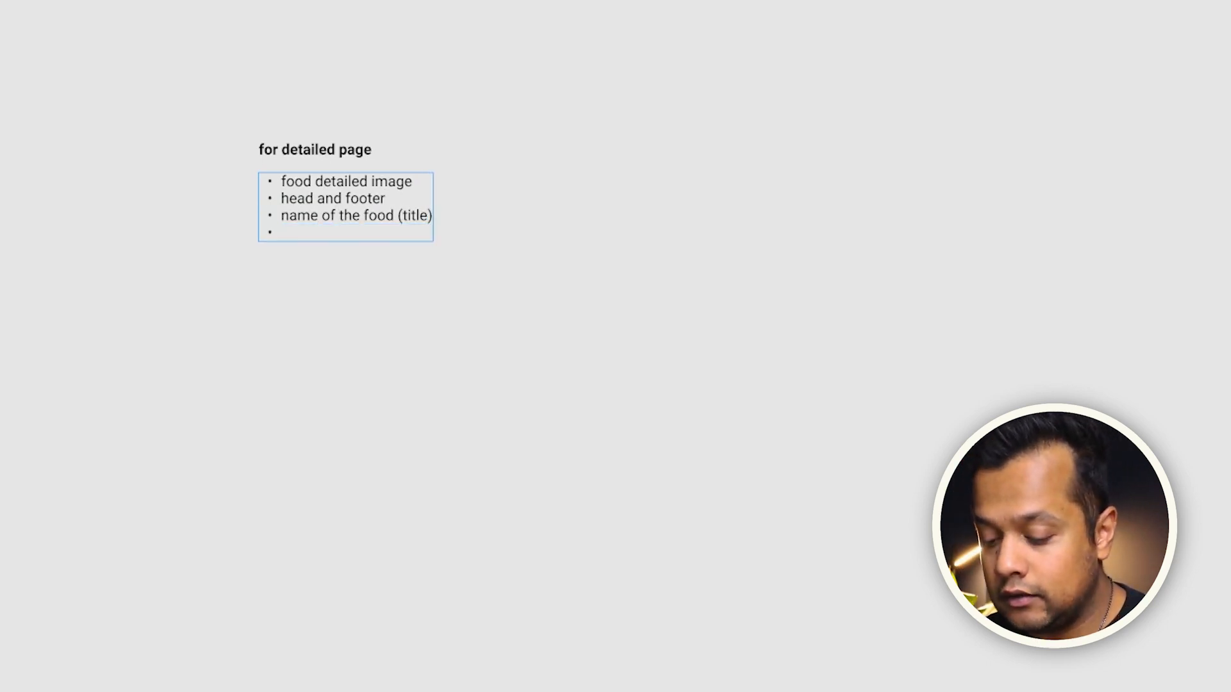
pyautogui.write('star rating 4.5/5')
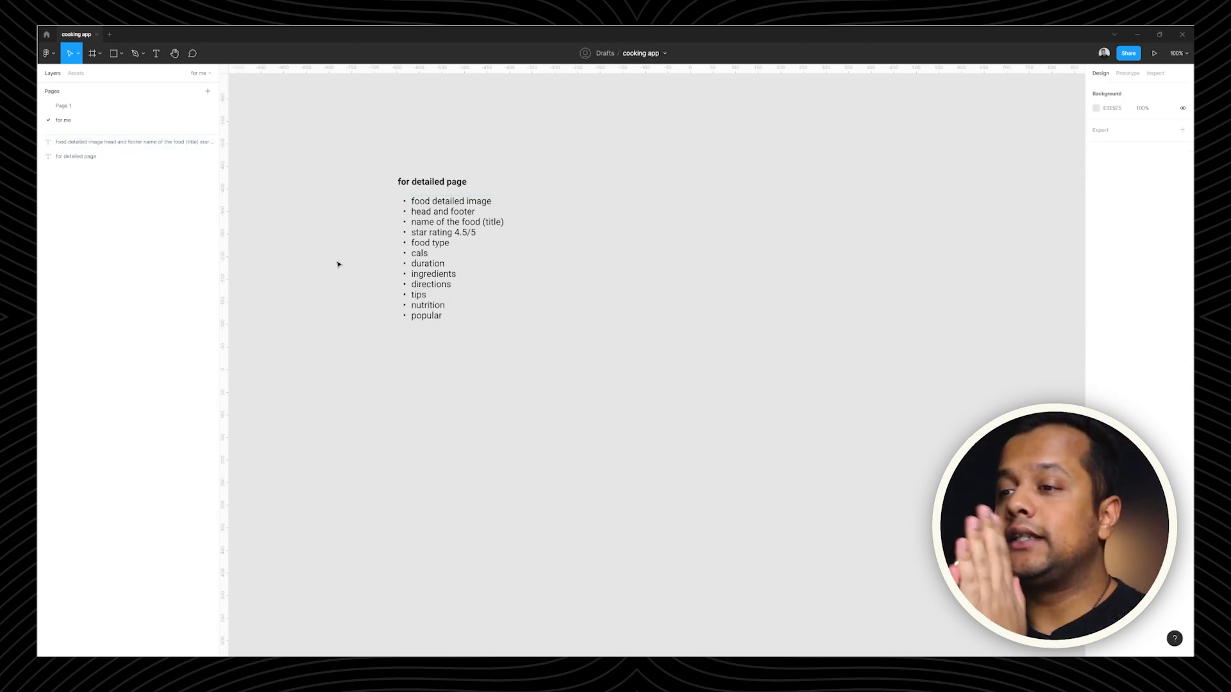
# Step: Write a second outline beside the list: header with back button, then food image
pyautogui.click(447, 259)
pyautogui.write('Header')
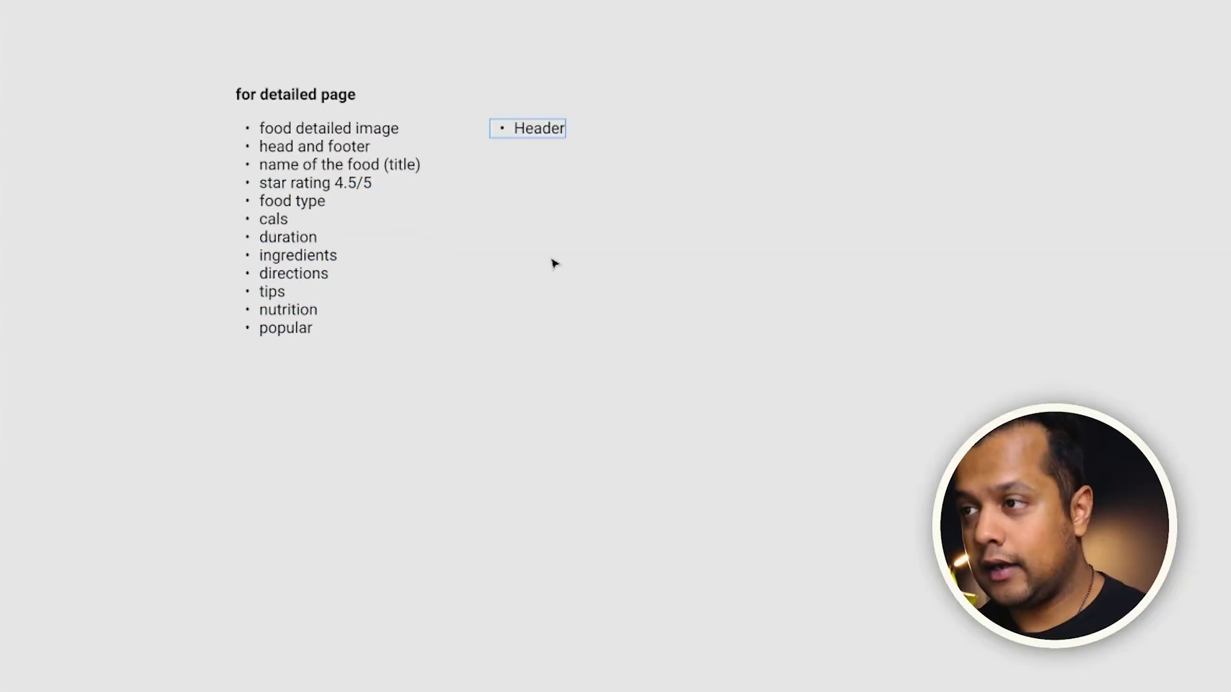
pyautogui.write('back bu')
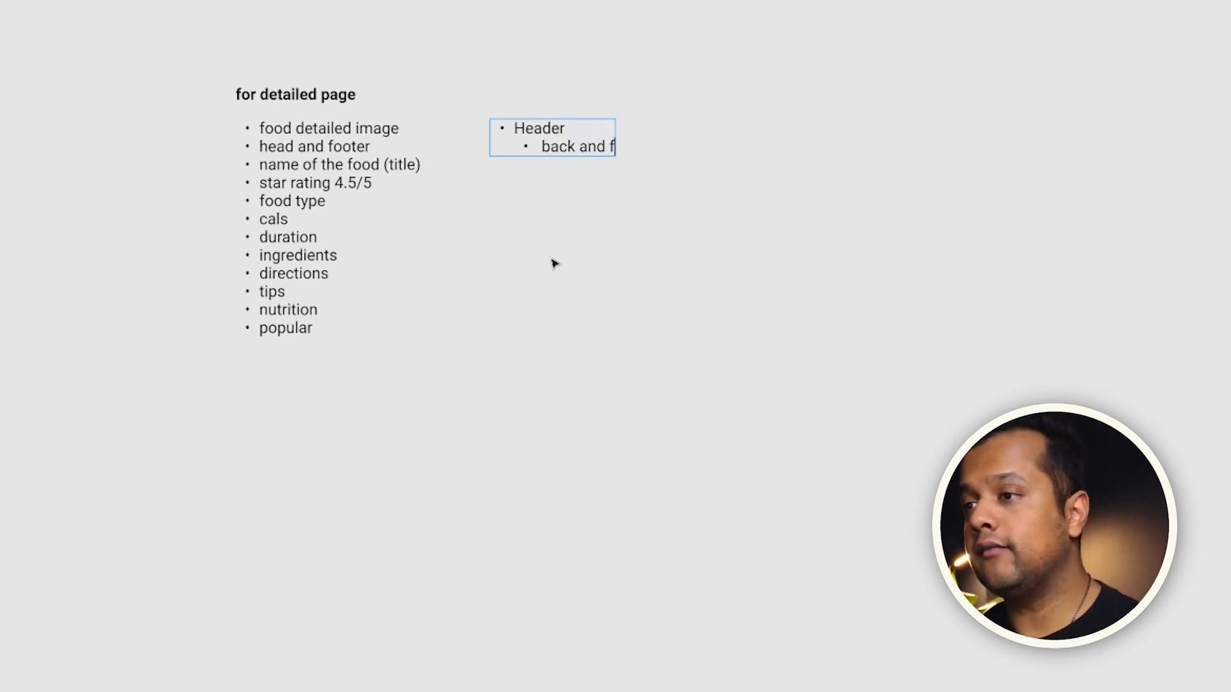
pyautogui.write('food image')
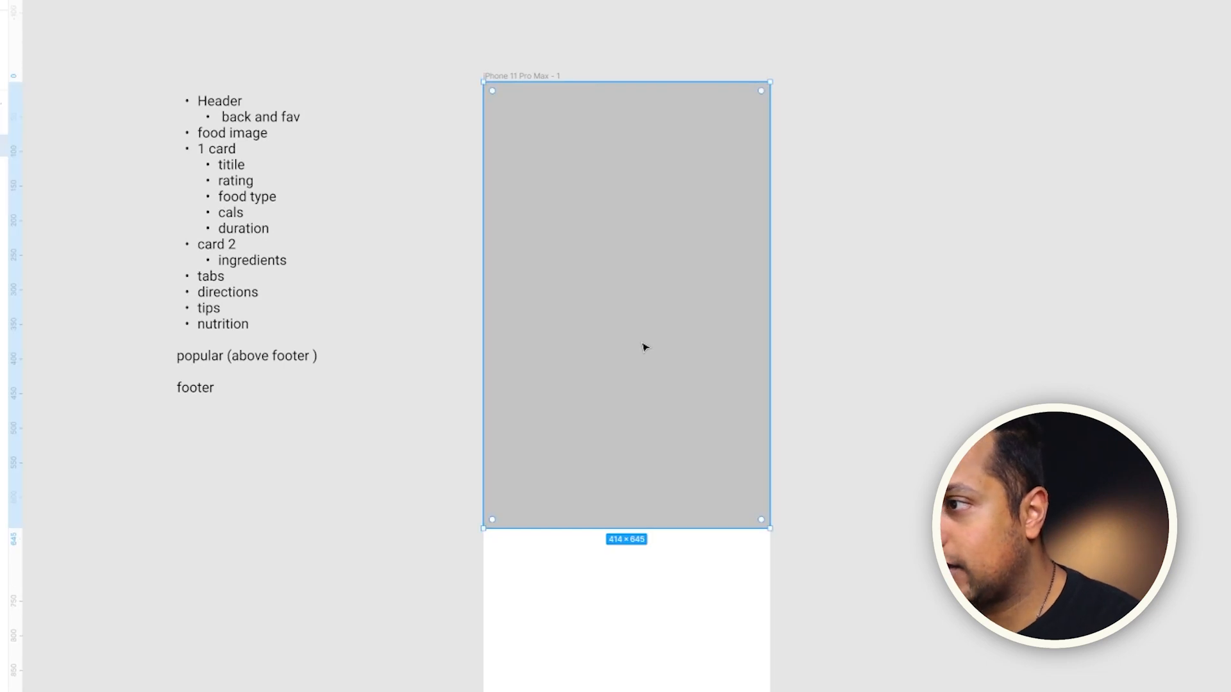
# Step: Stretch the grey placeholder rectangle over the top of the iPhone screen
pyautogui.moveTo(625, 526); pyautogui.dragTo(626, 514)
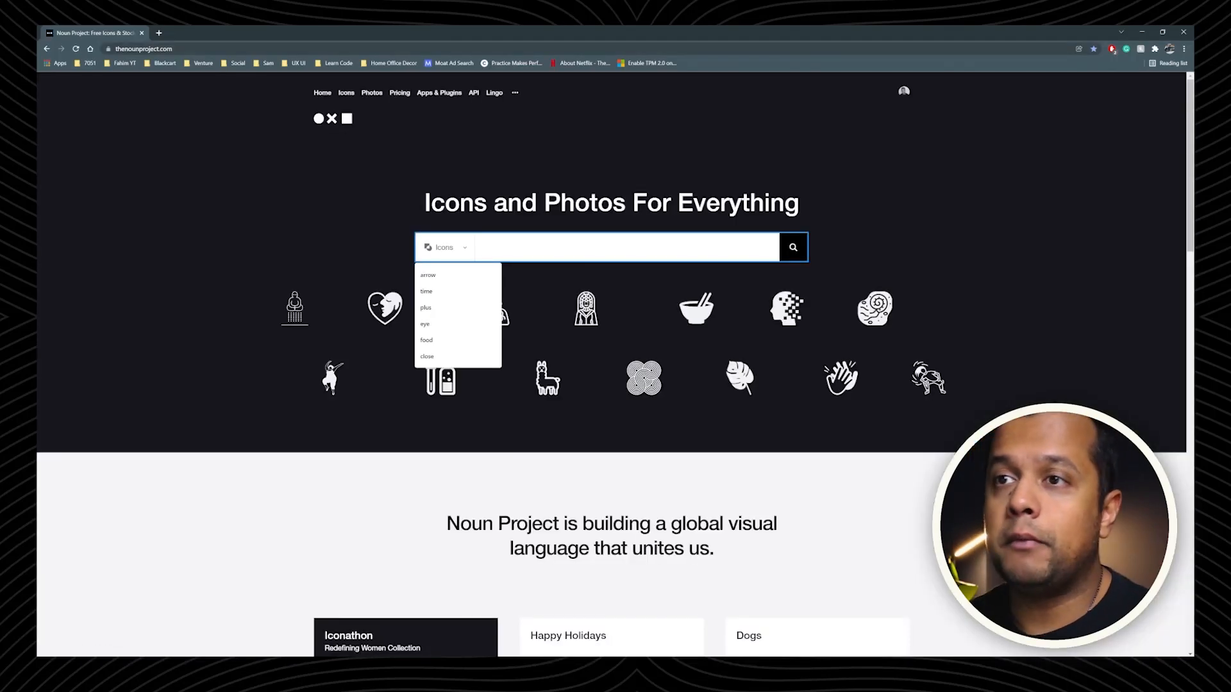
# Step: Collect back-arrow and bookmark icons from Noun Project for the Figma design
pyautogui.click(162, 32)
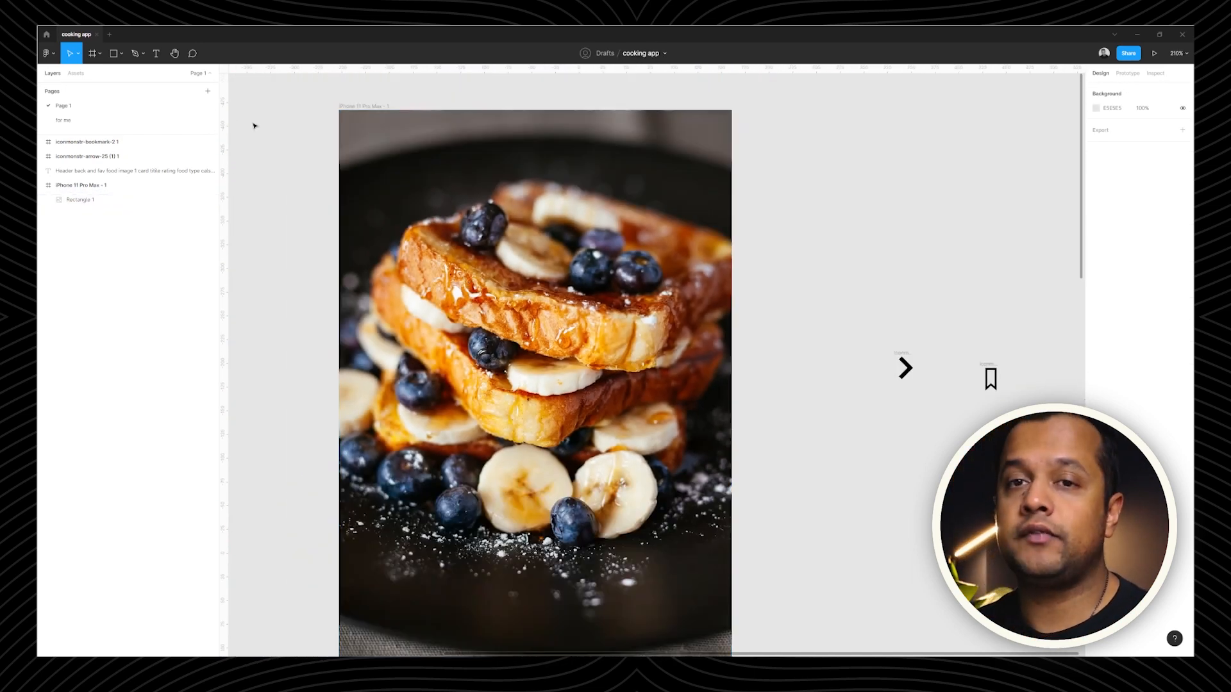
# Step: Select the French toast photo layer and lock it via its context menu
pyautogui.click(79, 200)
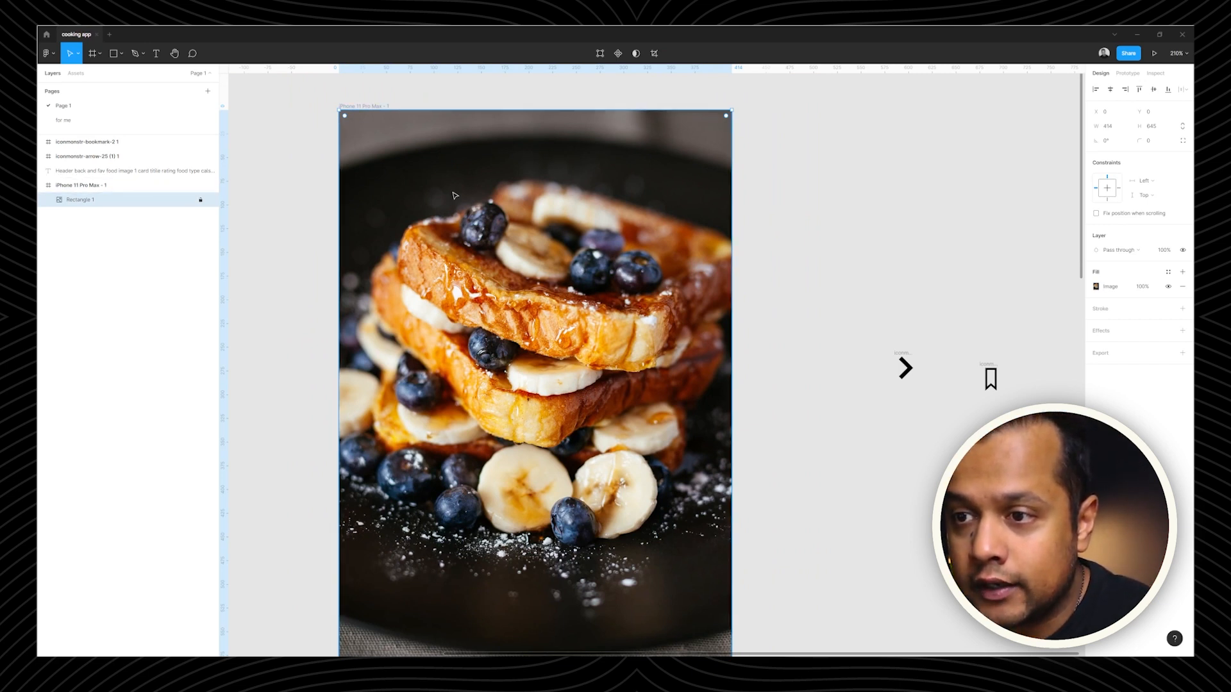
pyautogui.rightClick(79, 199)
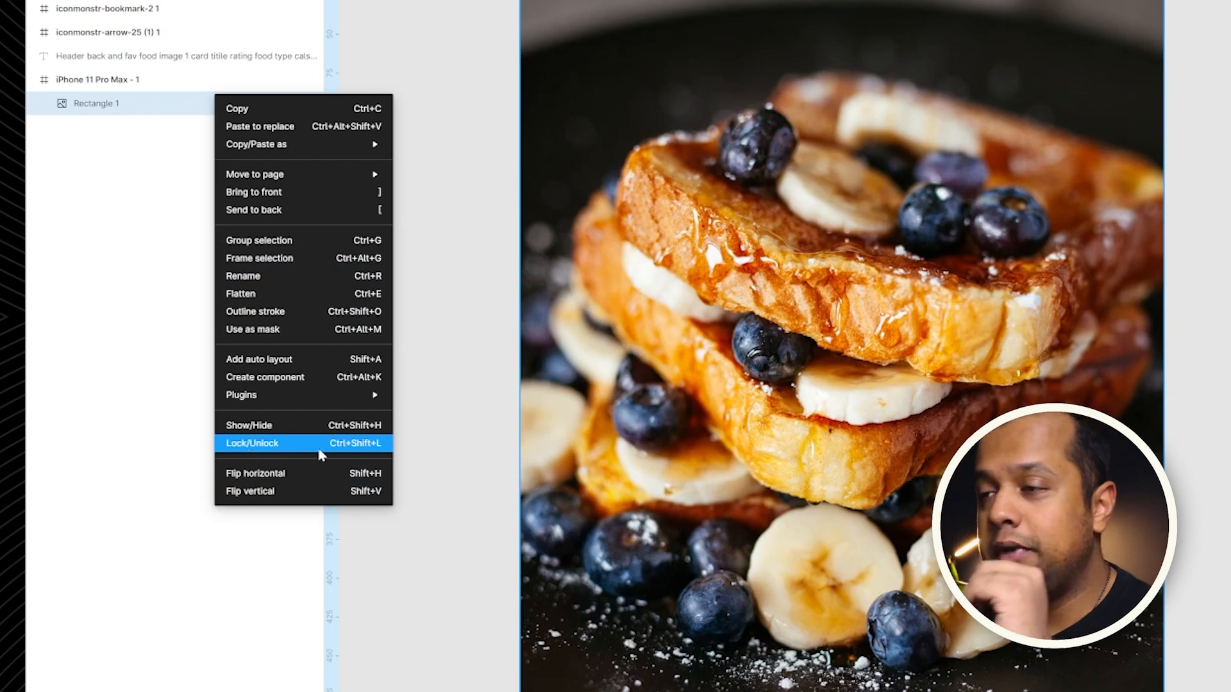
pyautogui.moveTo(368, 445)
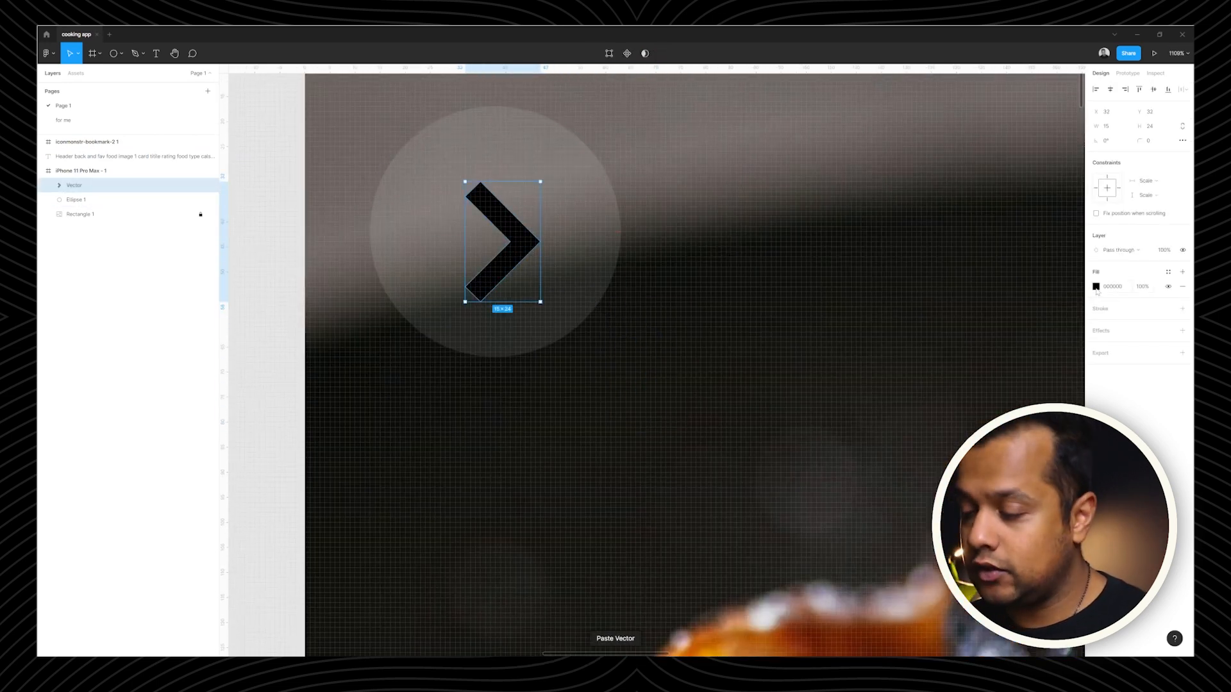
# Step: Flip the back arrow to face left, then select the screen frame
pyautogui.click(1095, 287)
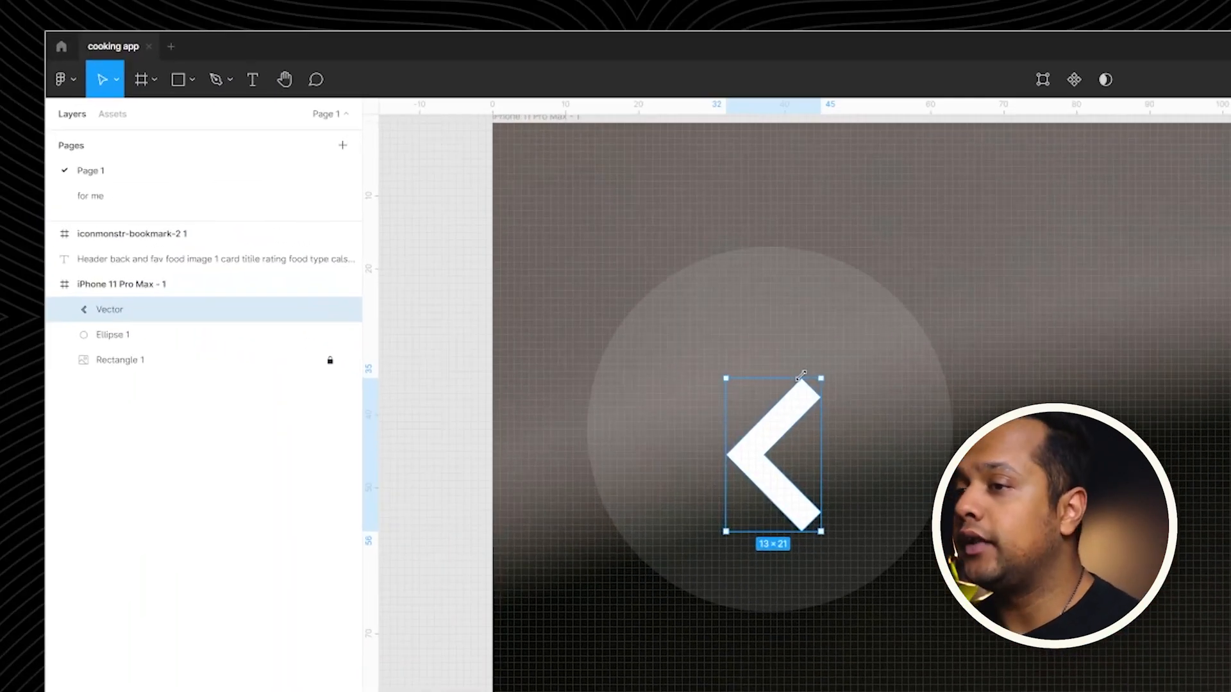
pyautogui.click(112, 334)
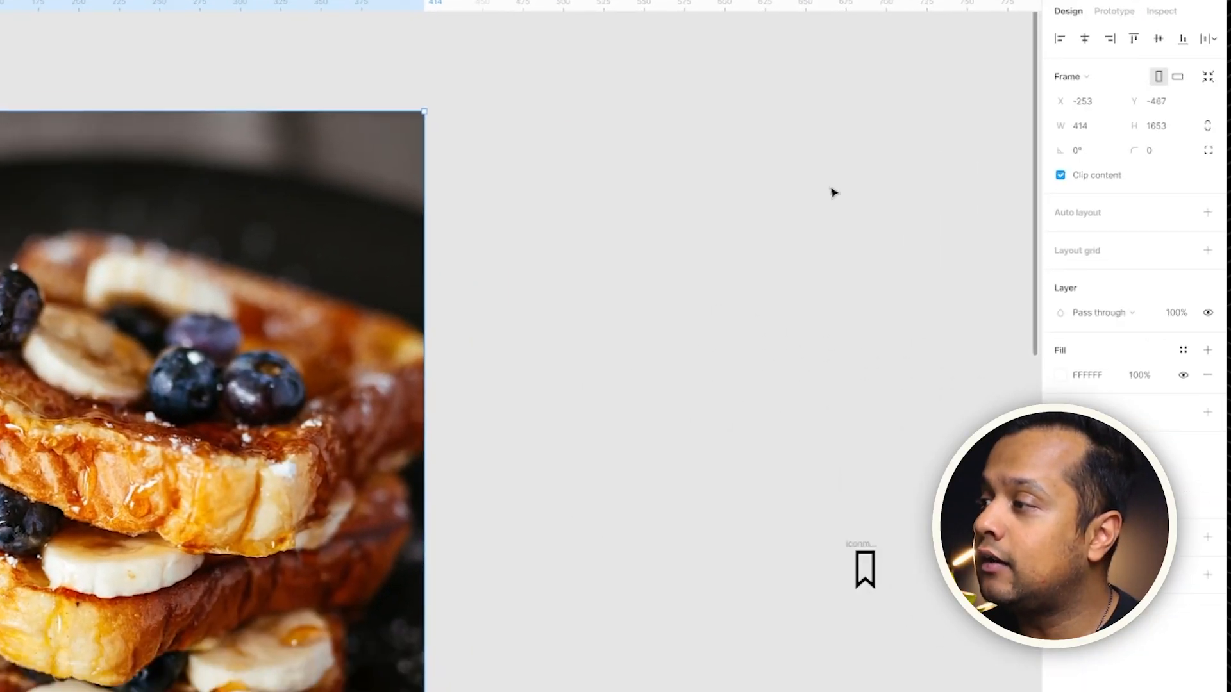
# Step: Add a 4-column stretch layout grid to the frame, black at 35%
pyautogui.click(1208, 250)
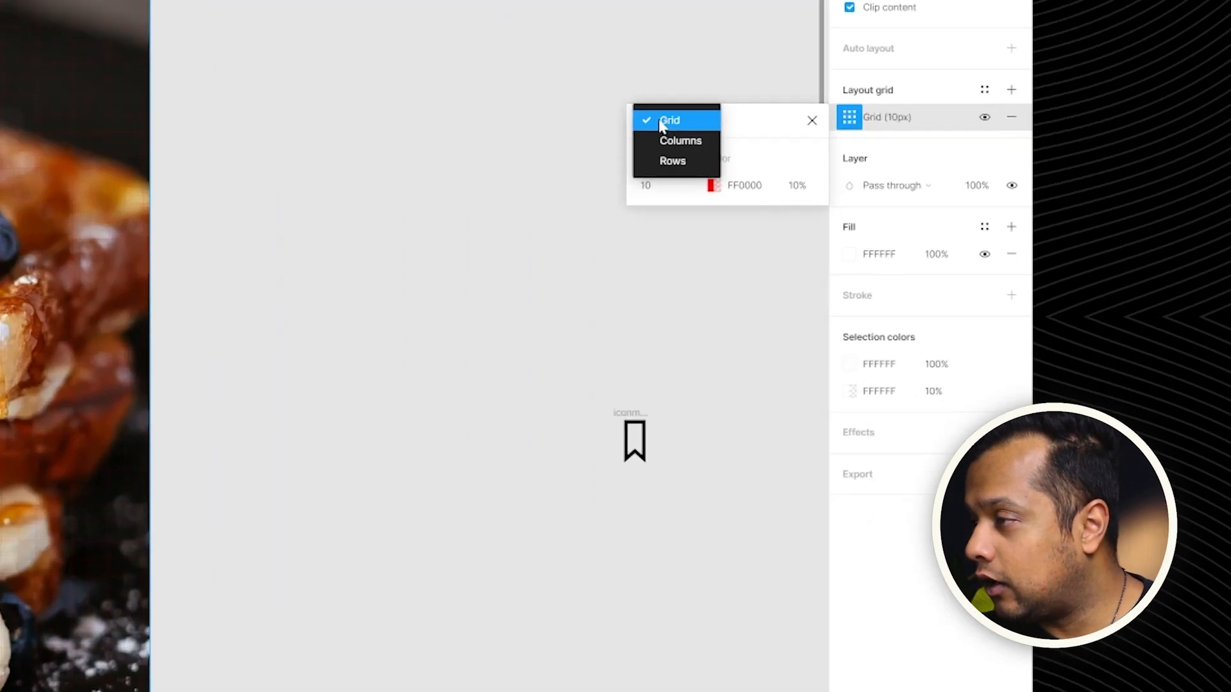
pyautogui.click(680, 140)
pyautogui.write('4')
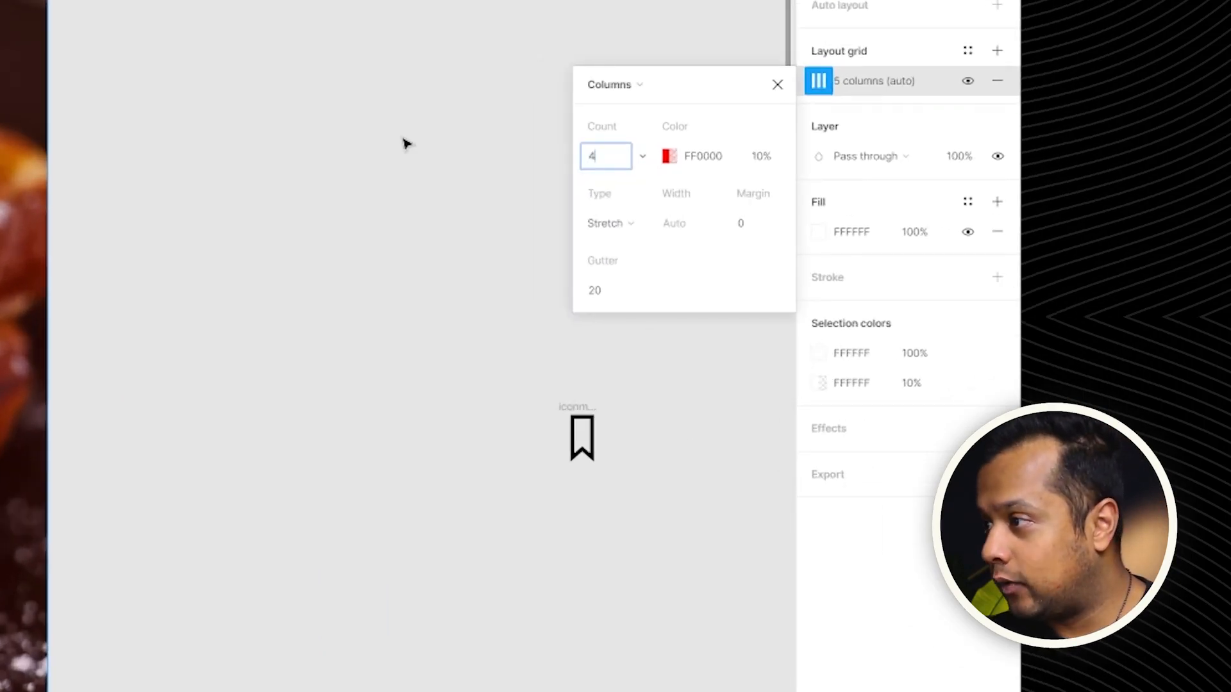
pyautogui.click(668, 155)
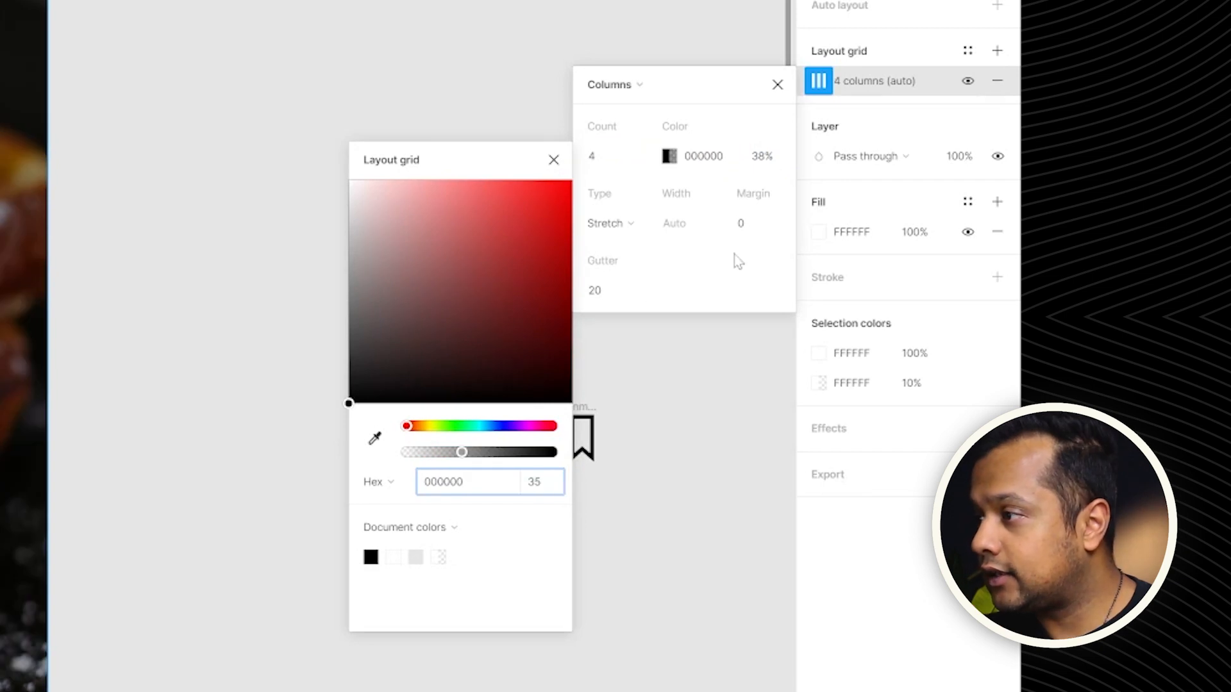
pyautogui.click(606, 223)
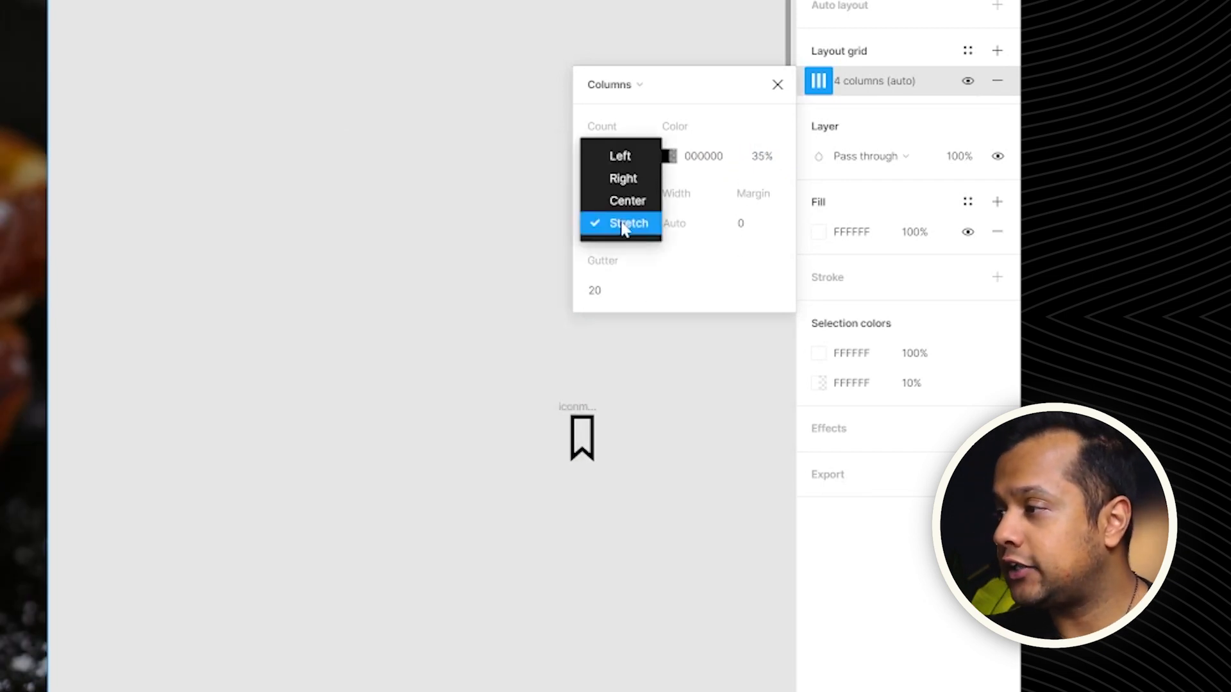
pyautogui.click(620, 223)
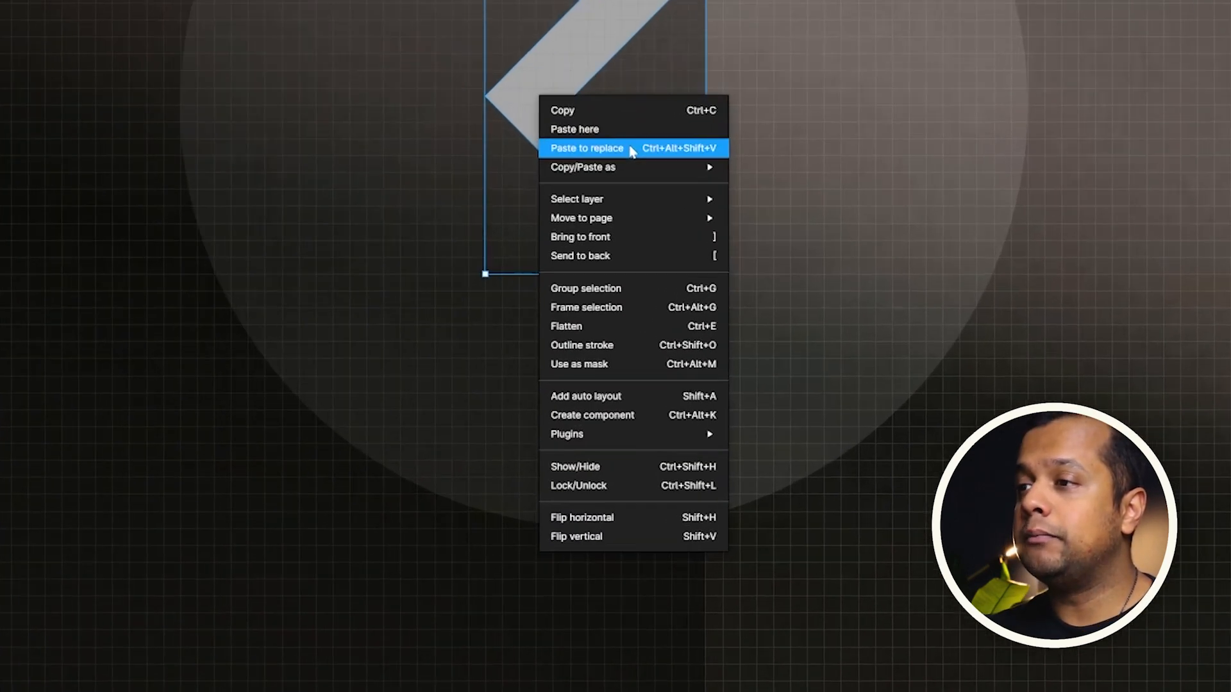
# Step: Swap the old back arrow for the copied arrow icon with Paste to replace
pyautogui.click(585, 148)
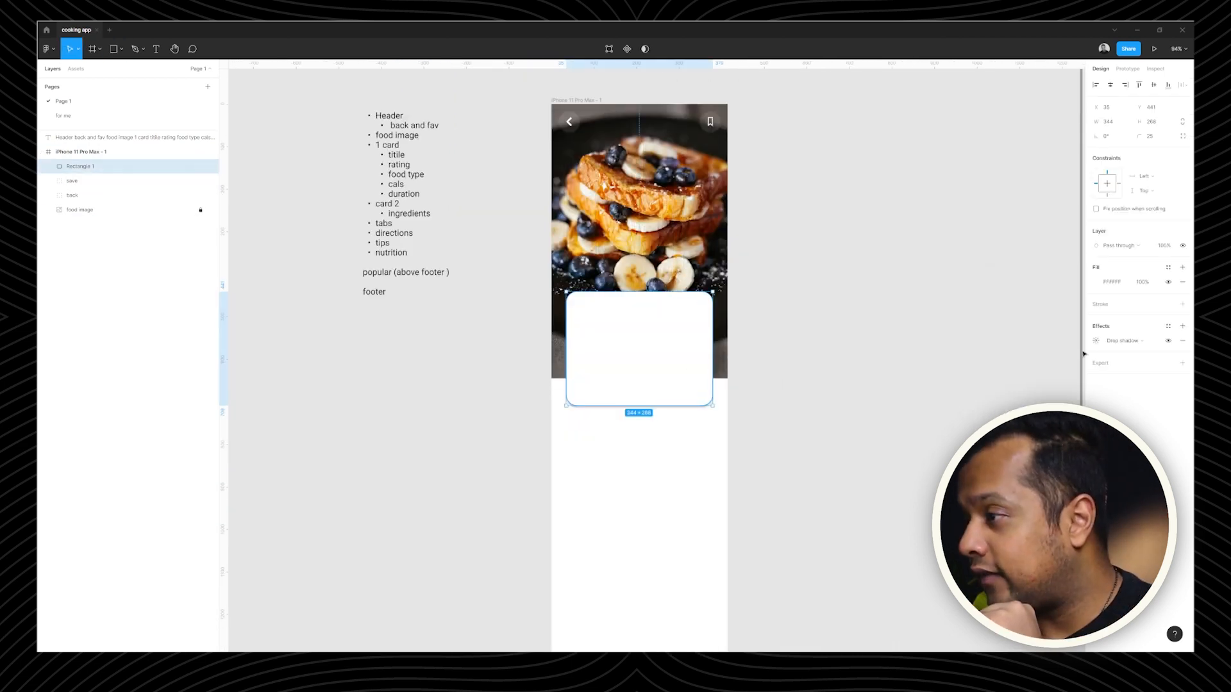
# Step: Give the white card a drop shadow with blur 35 and Y 0, and adjust its height
pyautogui.click(1095, 340)
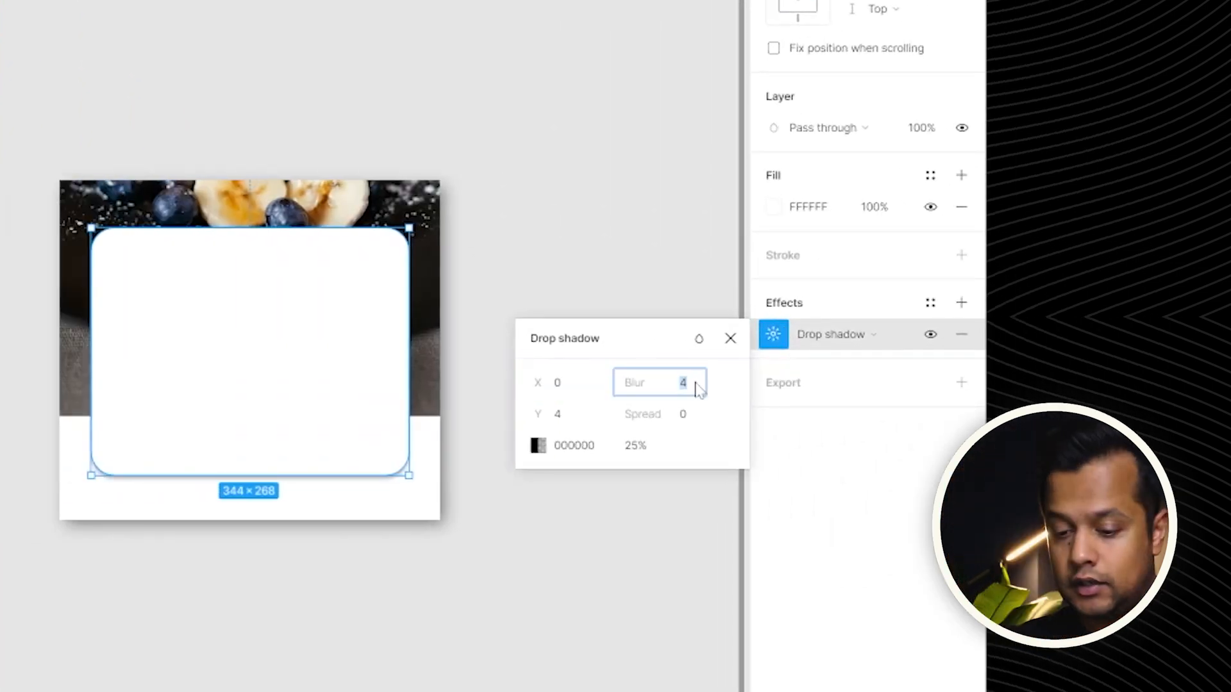
pyautogui.write('35')
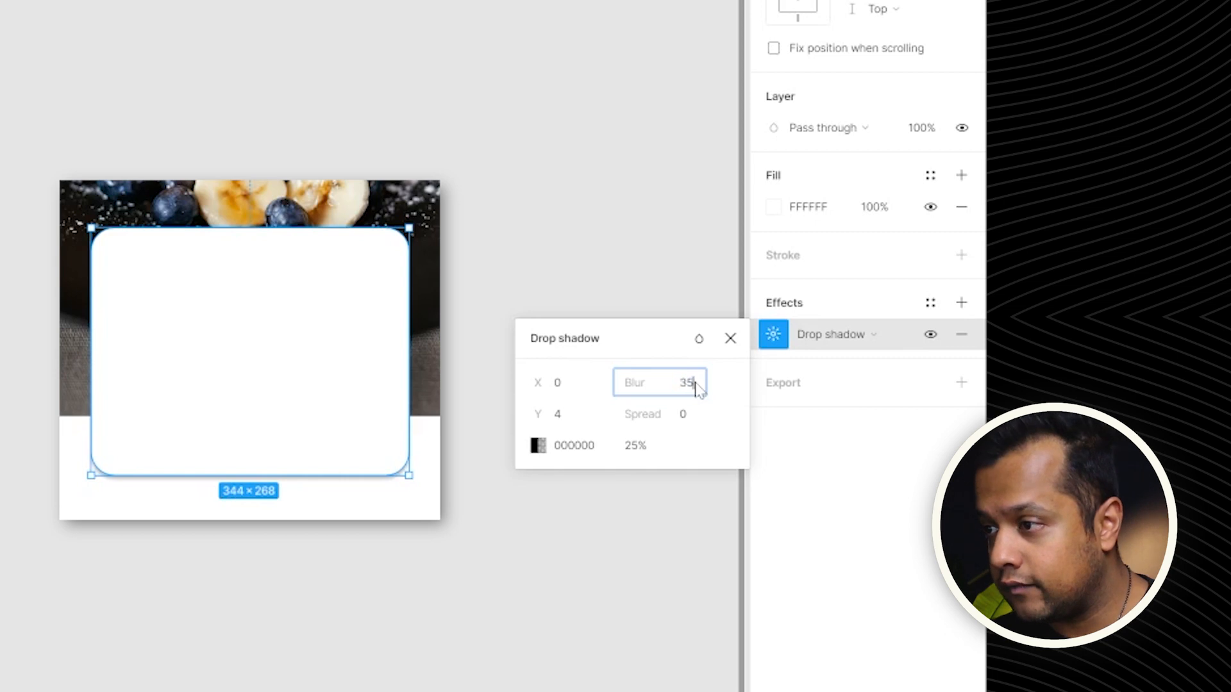
pyautogui.click(567, 414)
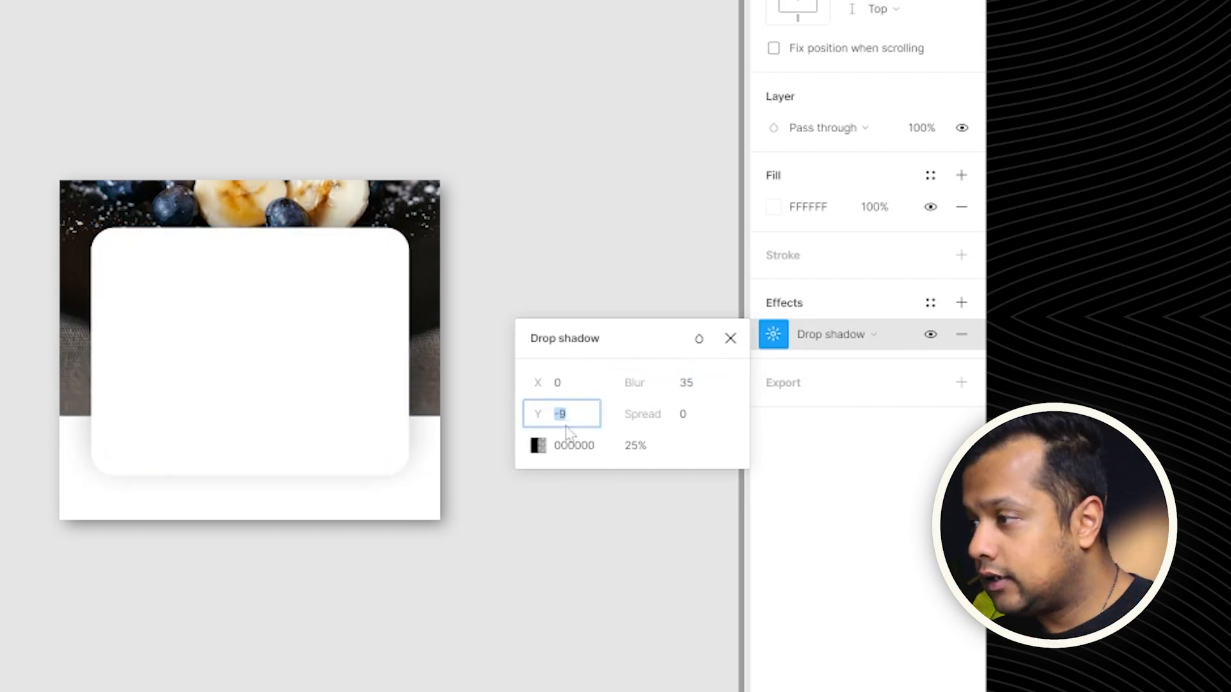
pyautogui.write('0')
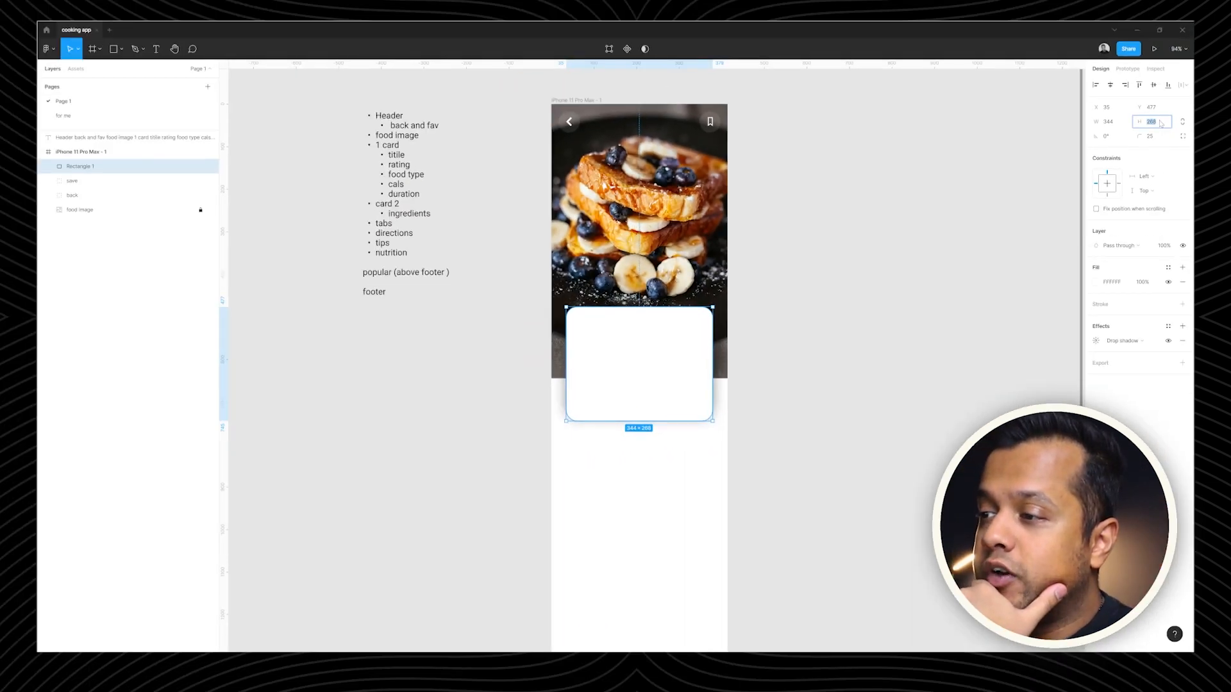
pyautogui.click(795, 365)
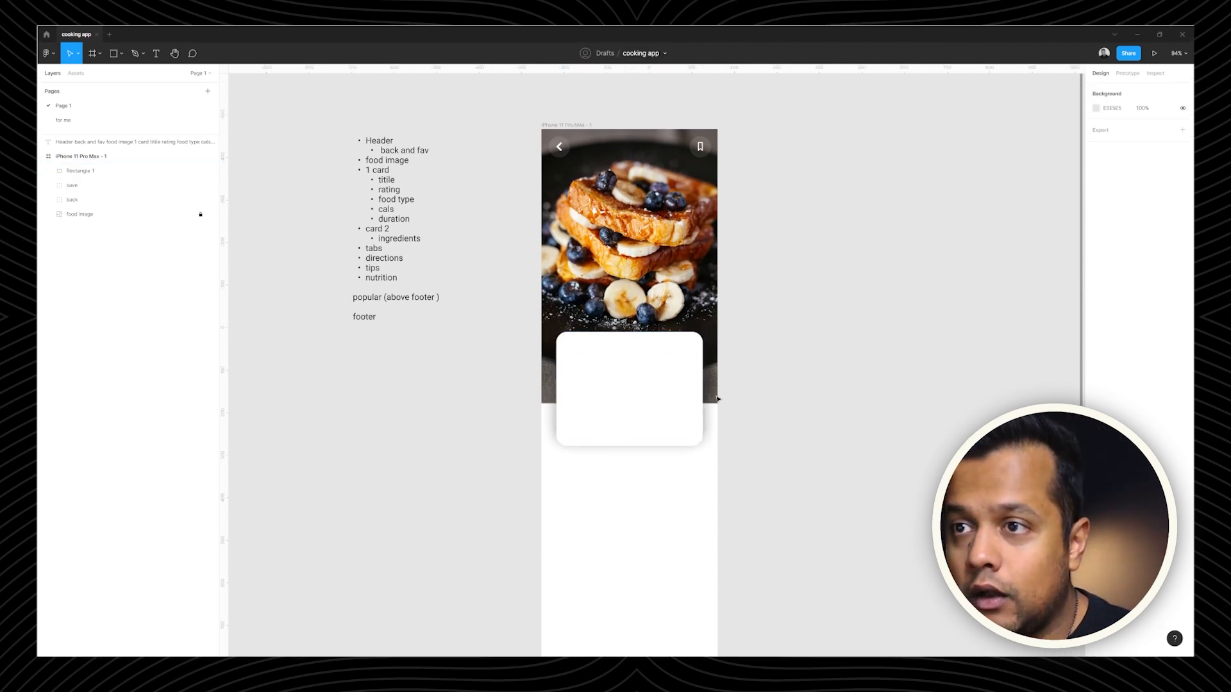
# Step: Label the first tag pill 'Western' and set its width to 100
pyautogui.click(592, 368)
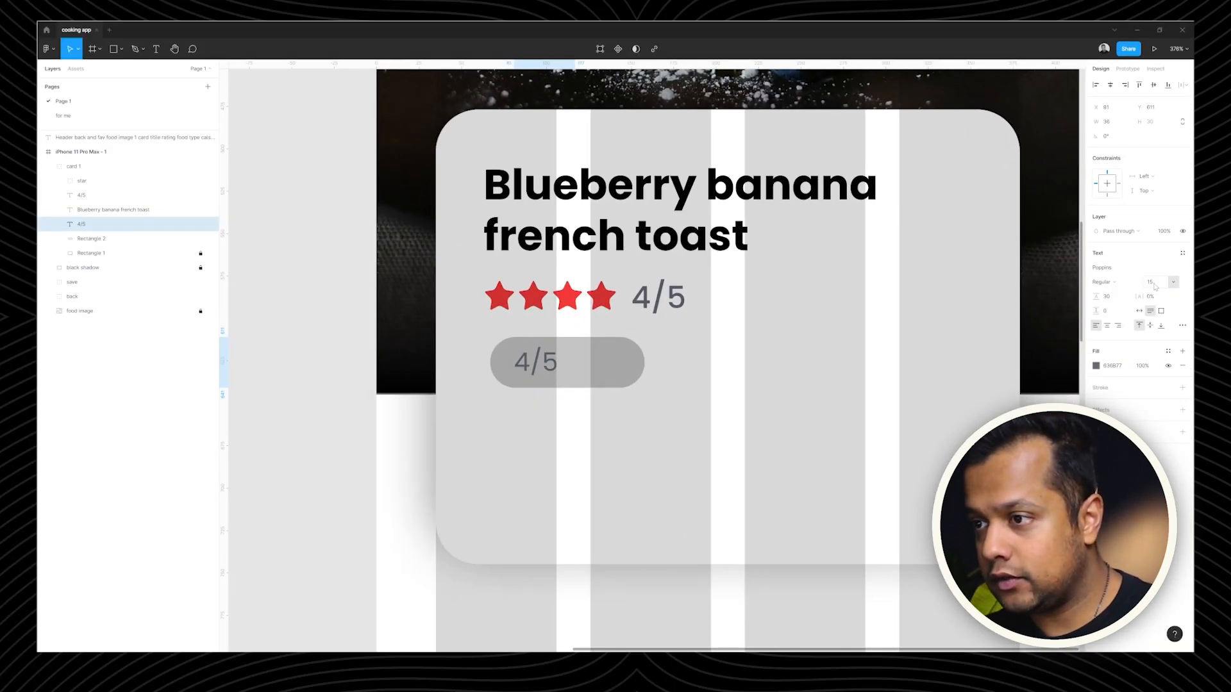
pyautogui.write('Western')
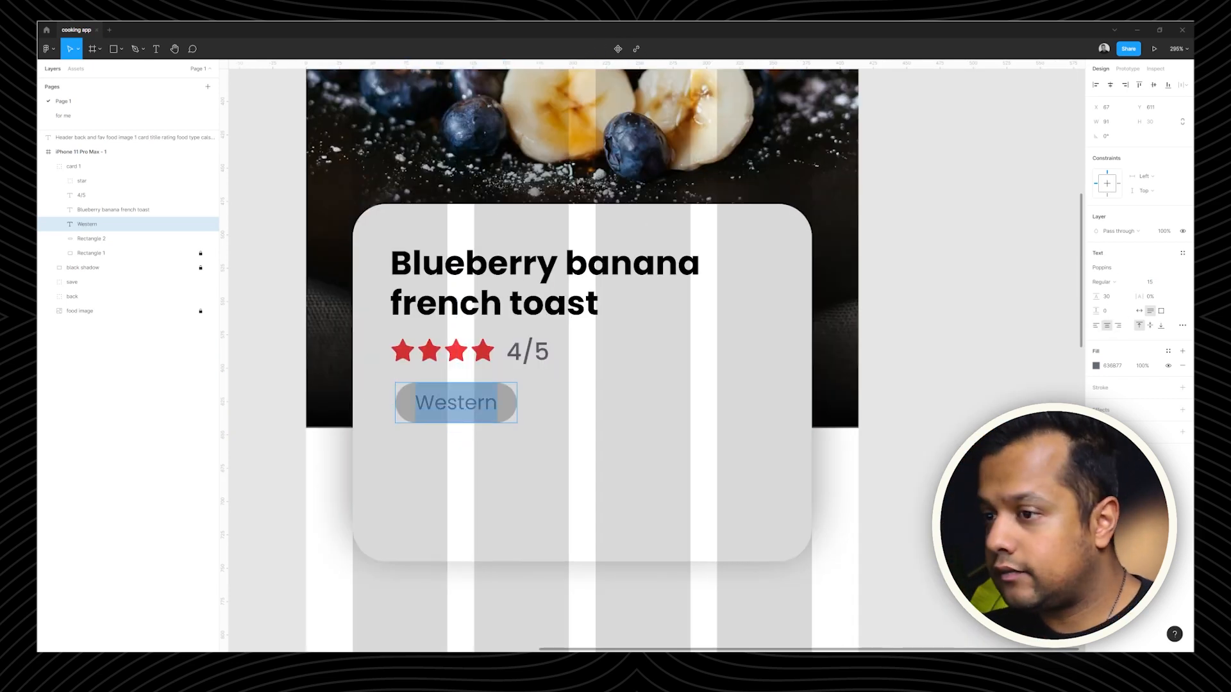
pyautogui.click(91, 238)
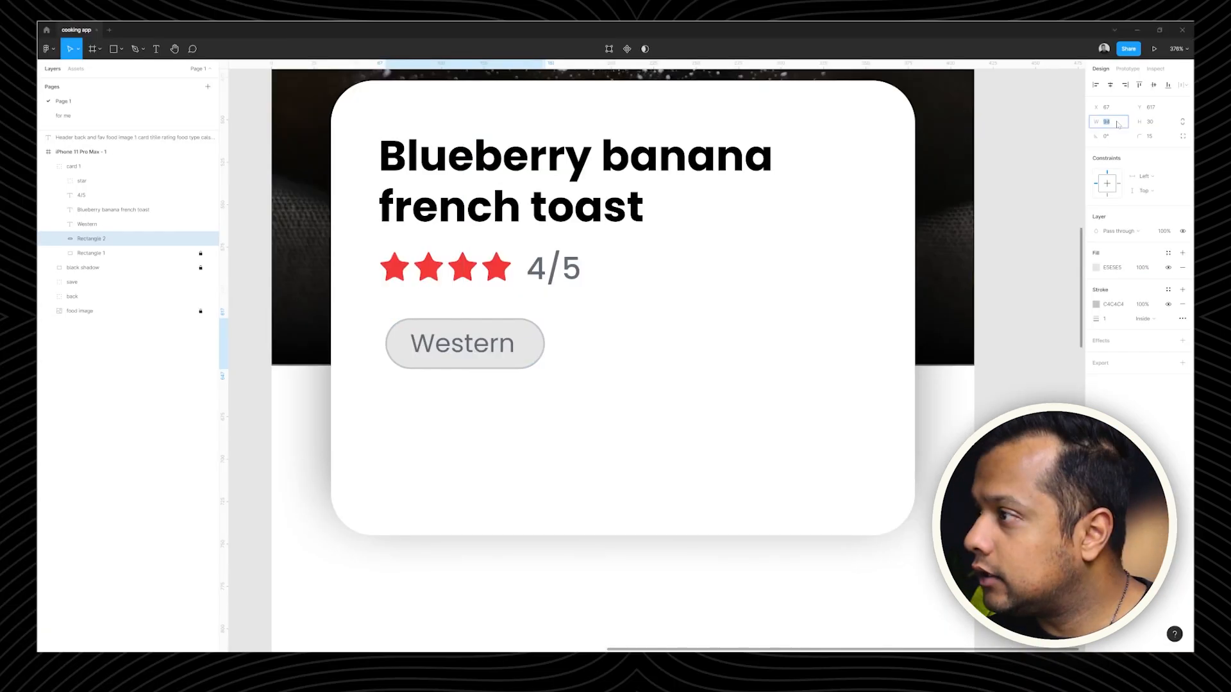
pyautogui.write('100')
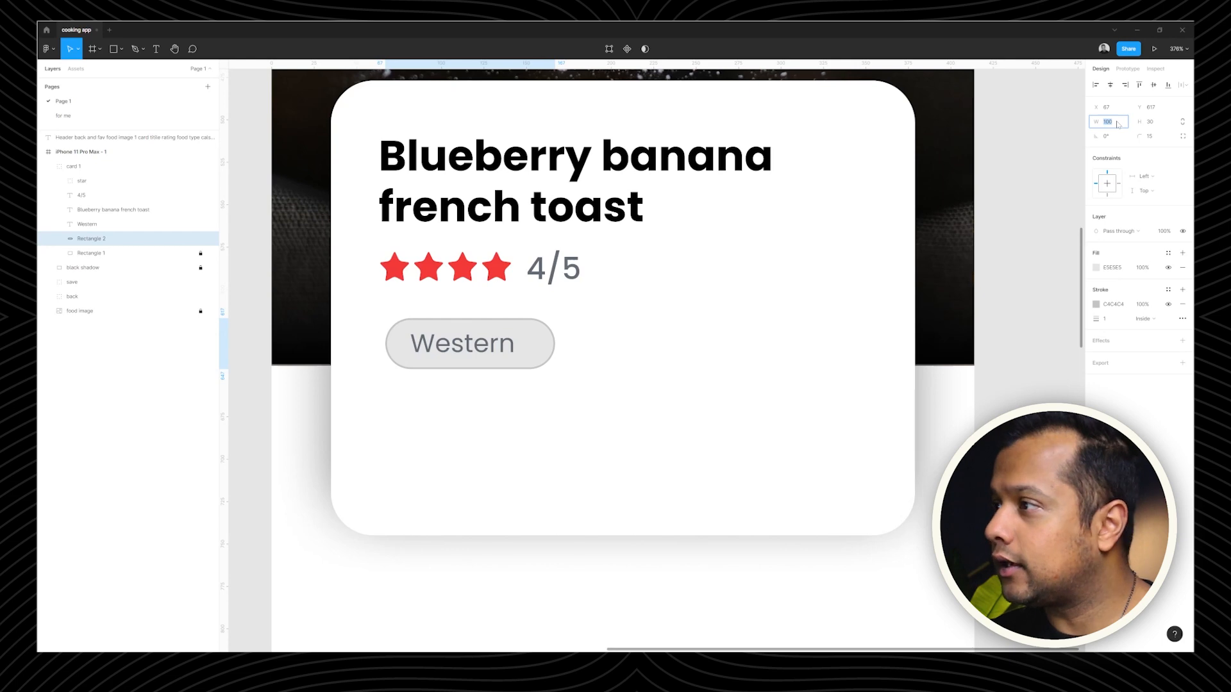
pyautogui.click(85, 224)
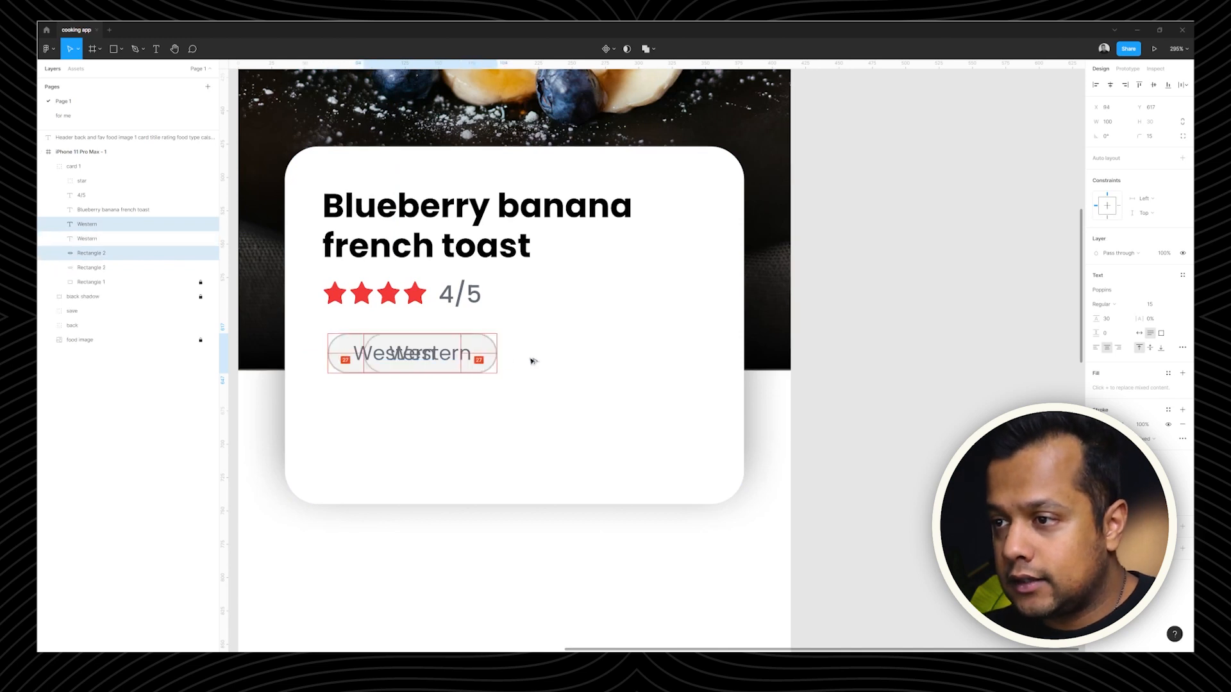
# Step: Duplicate the pill as '450 cal' and paste the flame icon into it
pyautogui.moveTo(412, 353); pyautogui.dragTo(538, 353)
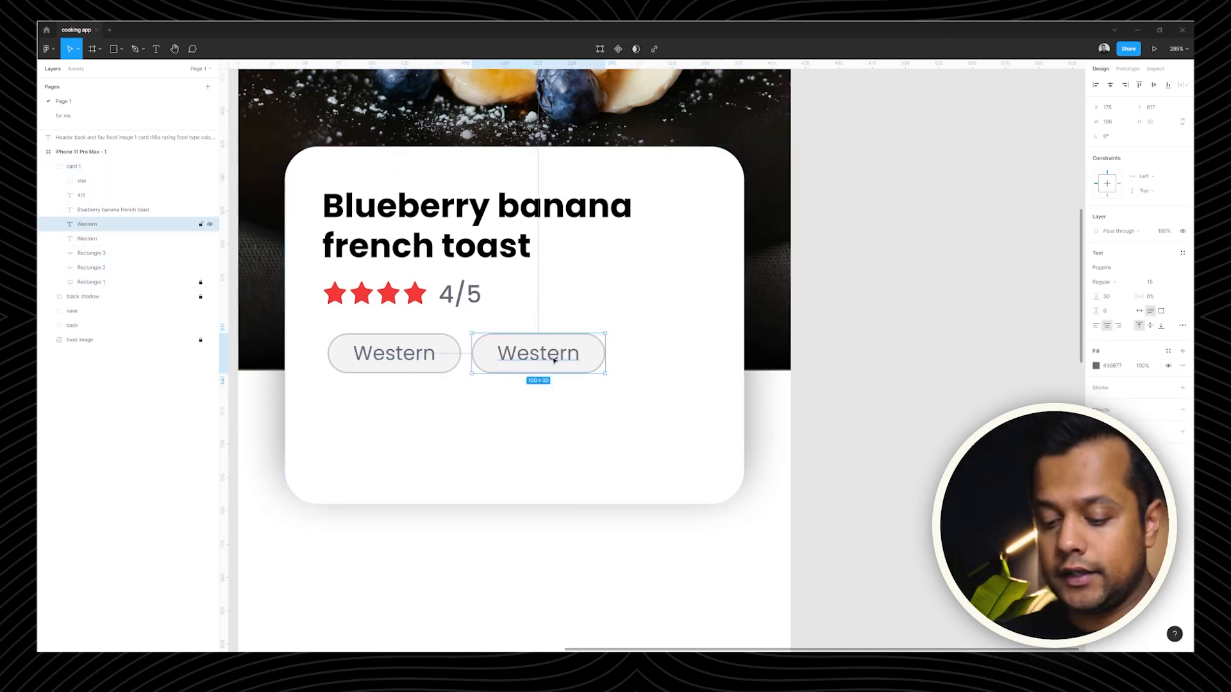
pyautogui.write('450 cal')
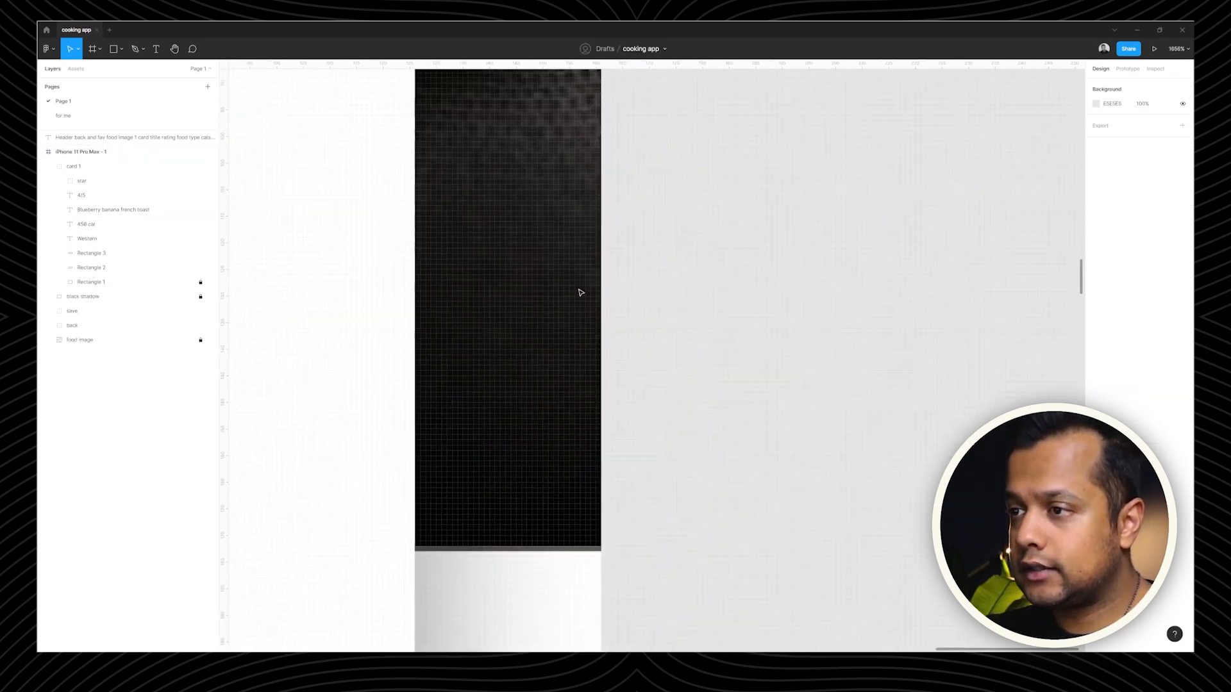
pyautogui.press('Ctrl+v')
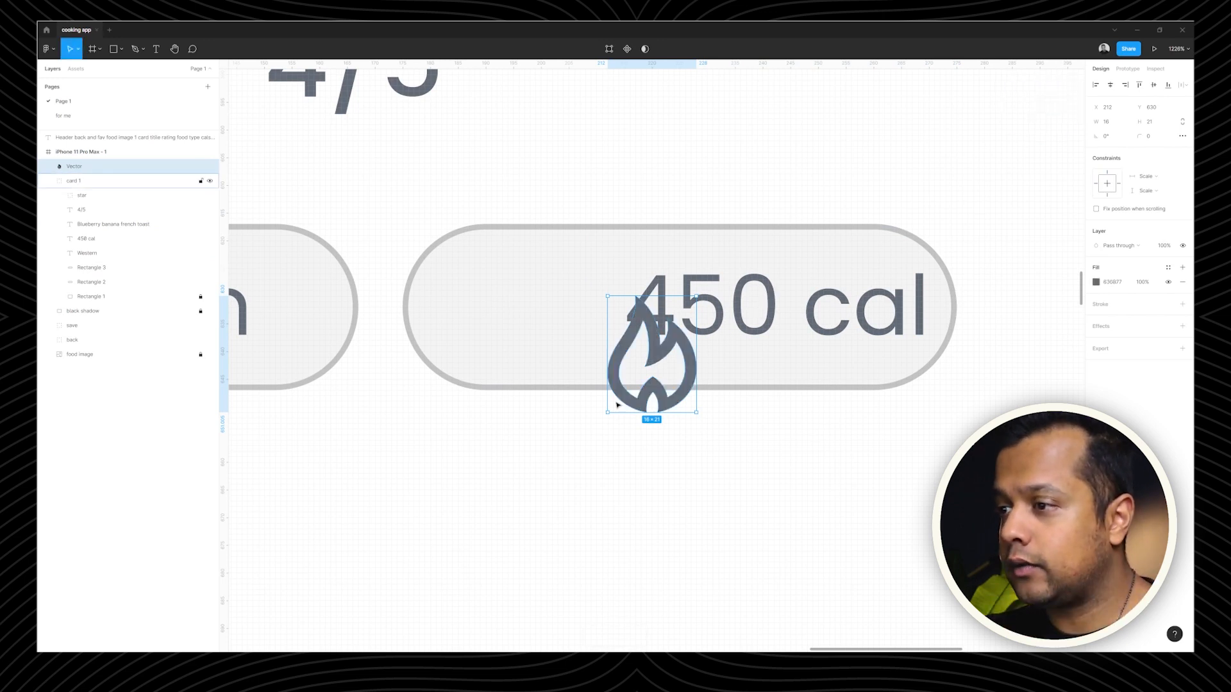
pyautogui.click(71, 181)
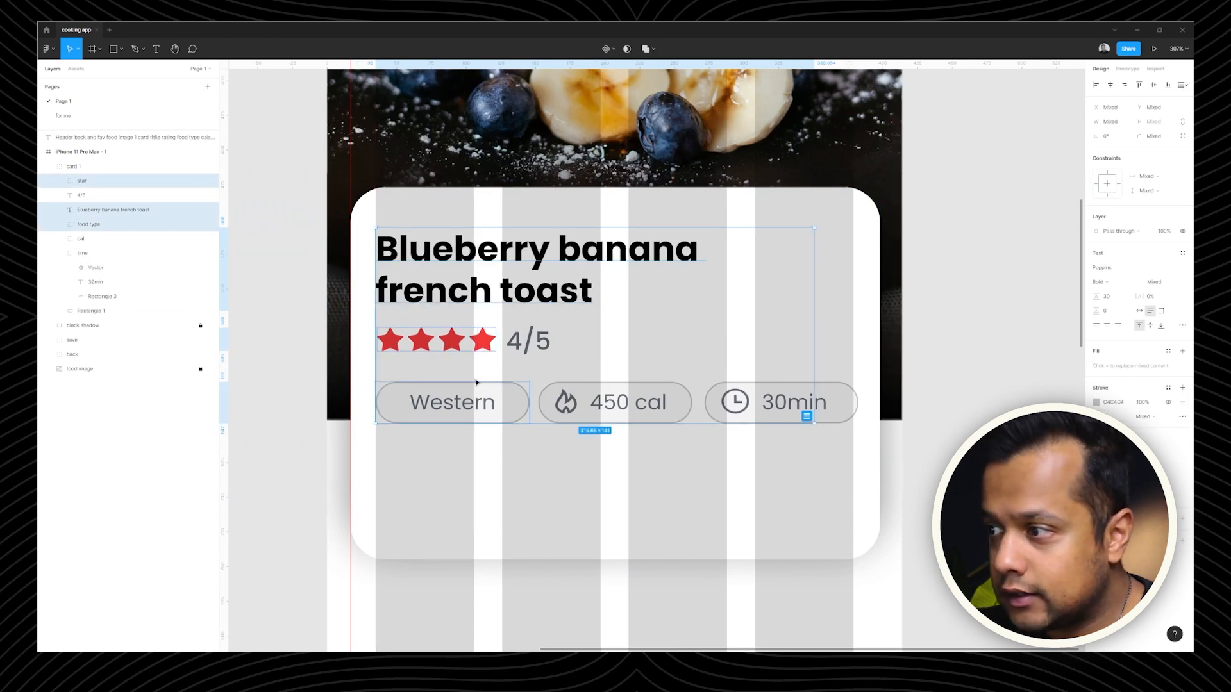
# Step: Group the stars and 4/5 score as rating, and group the three tag pills
pyautogui.click(1181, 84)
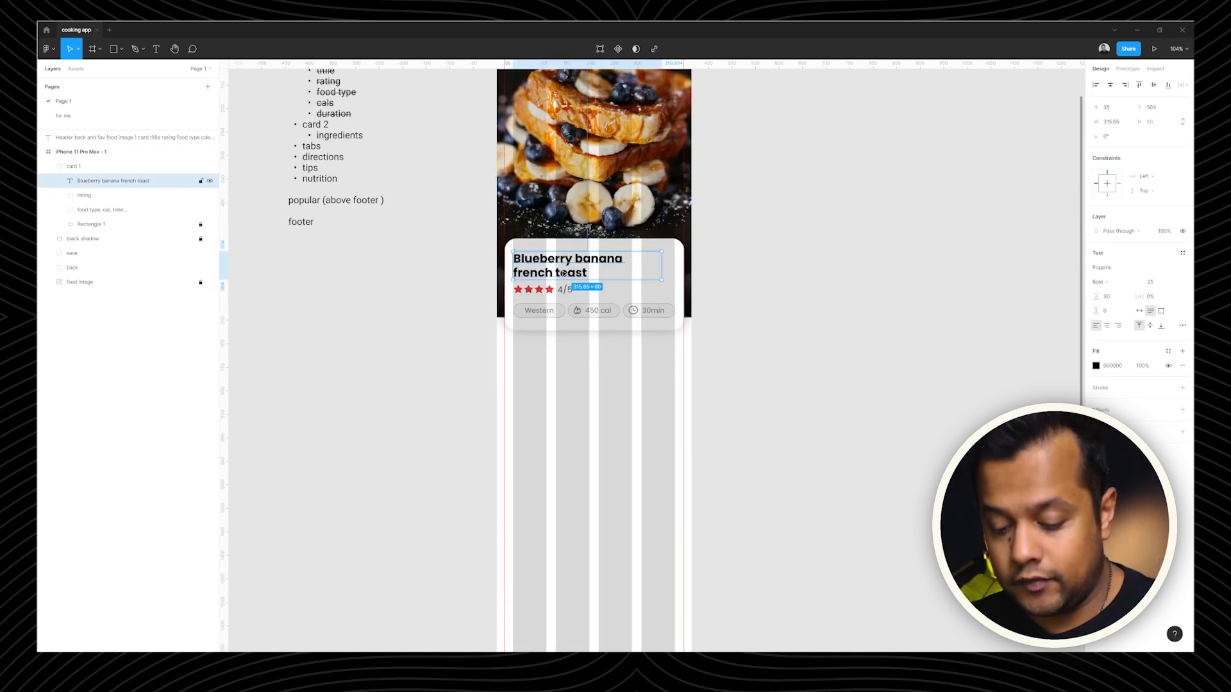
# Step: Duplicate the Ingredients label into Directions, Trips and Nutritions tabs, with Ingredients bold
pyautogui.click(77, 167)
pyautogui.write('Ingredients')
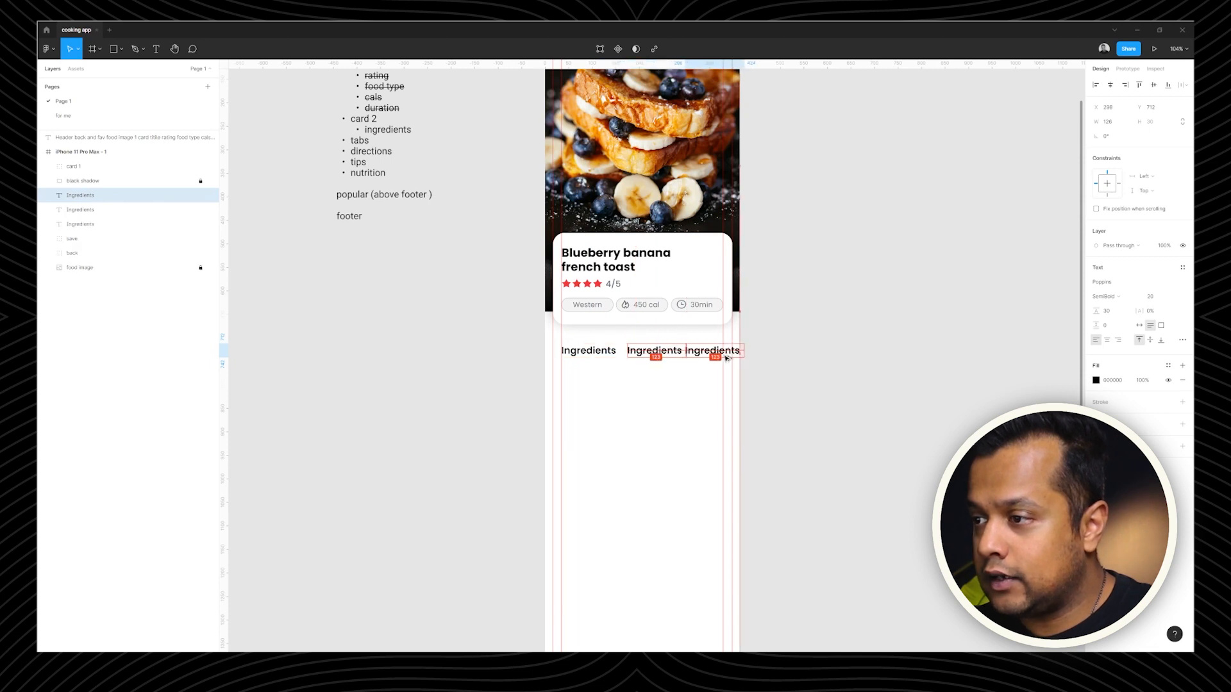
pyautogui.moveTo(710, 350); pyautogui.dragTo(727, 350)
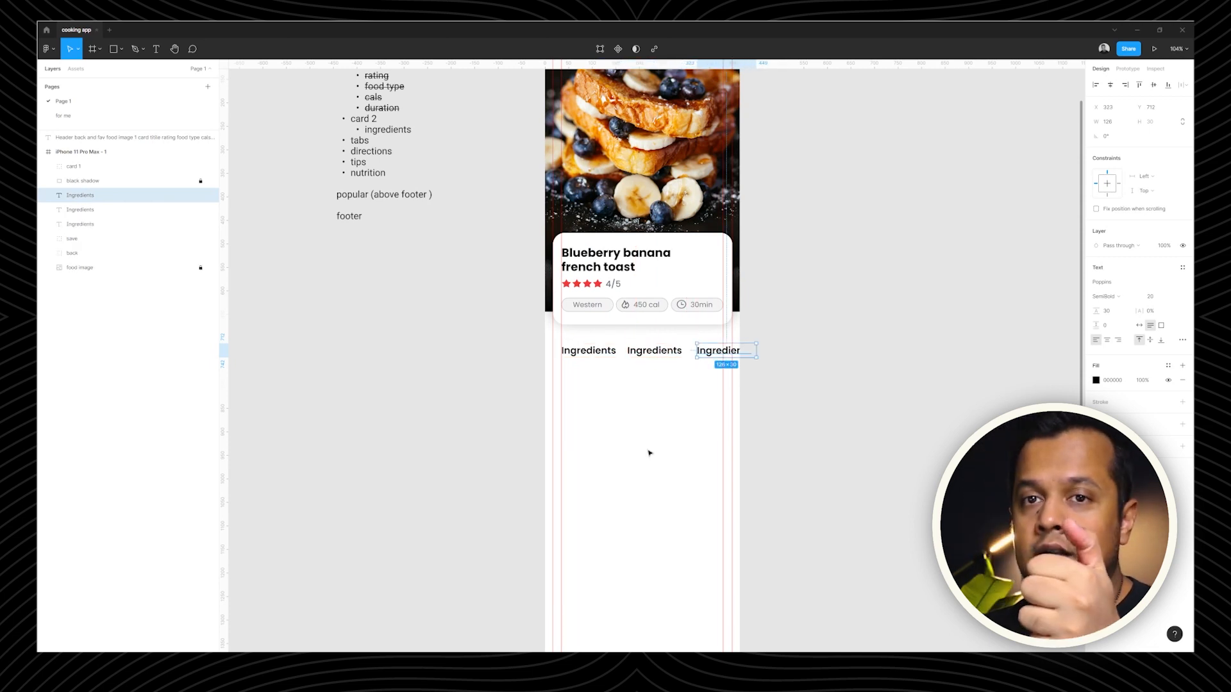
pyautogui.click(655, 351)
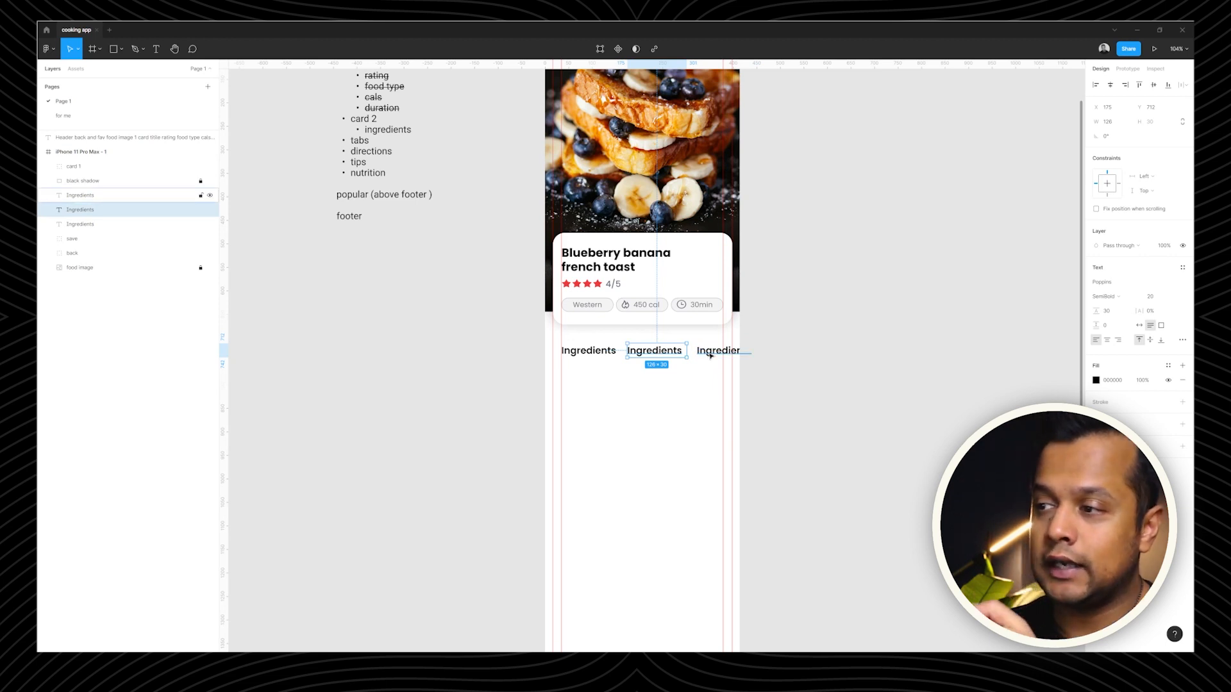
pyautogui.click(718, 350)
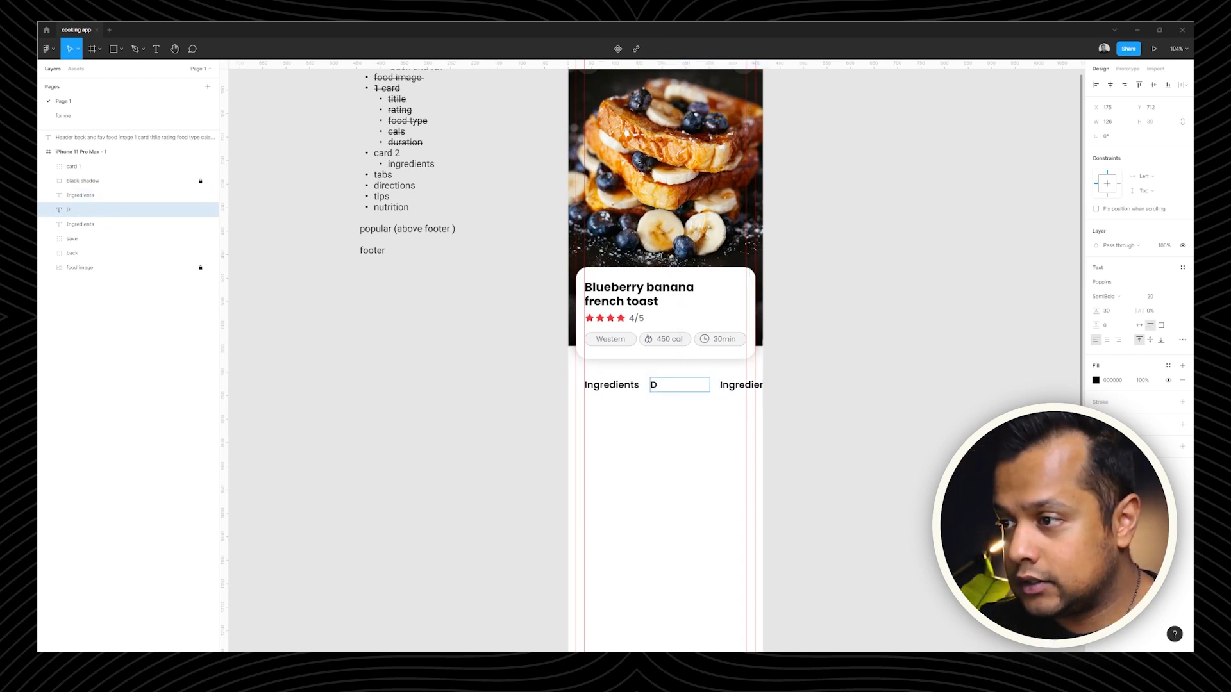
pyautogui.write('Directions')
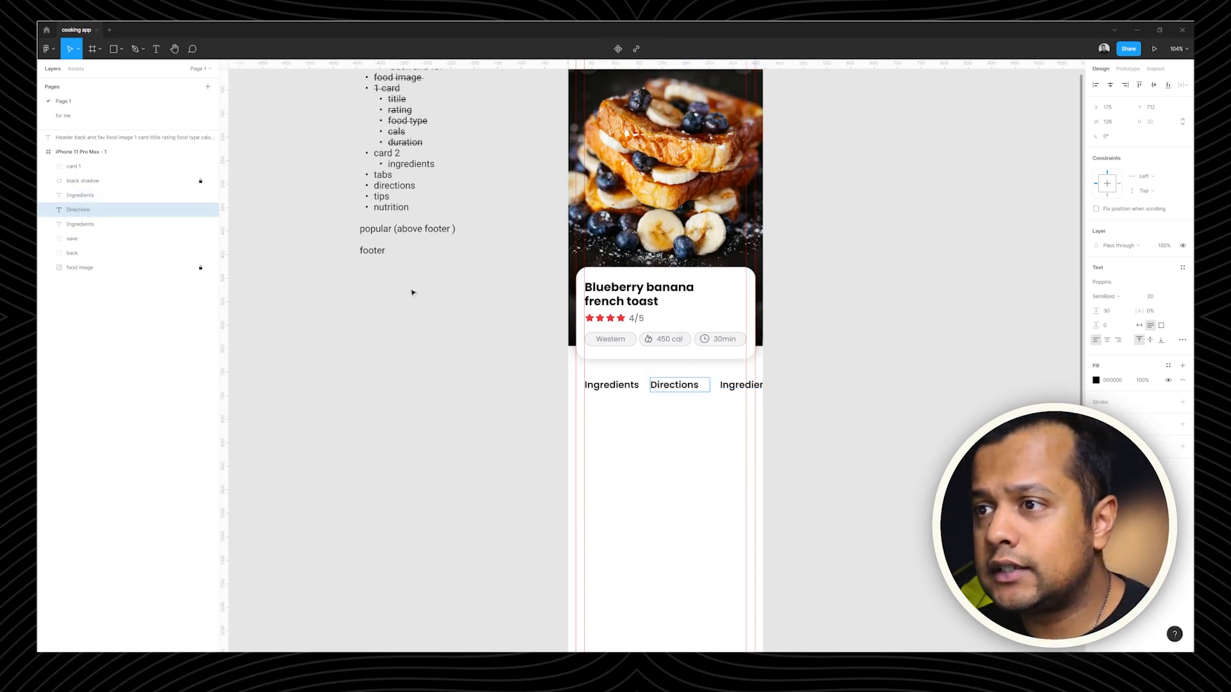
pyautogui.click(741, 385)
pyautogui.write('Trips')
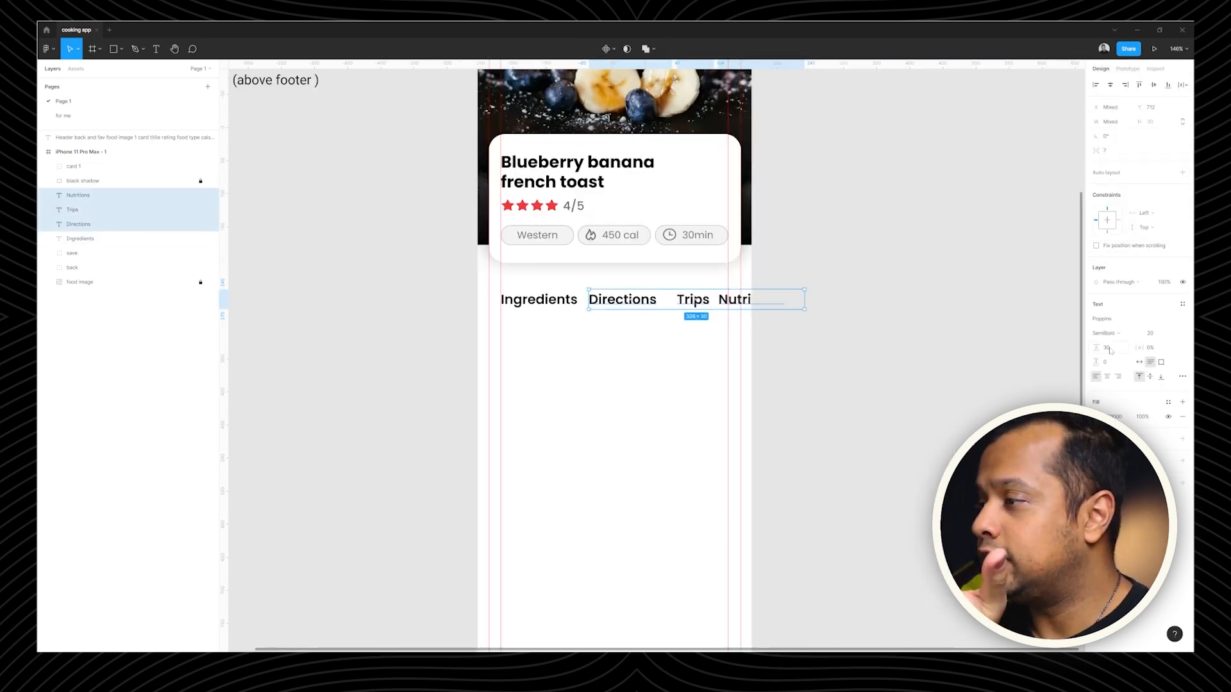
pyautogui.click(1104, 333)
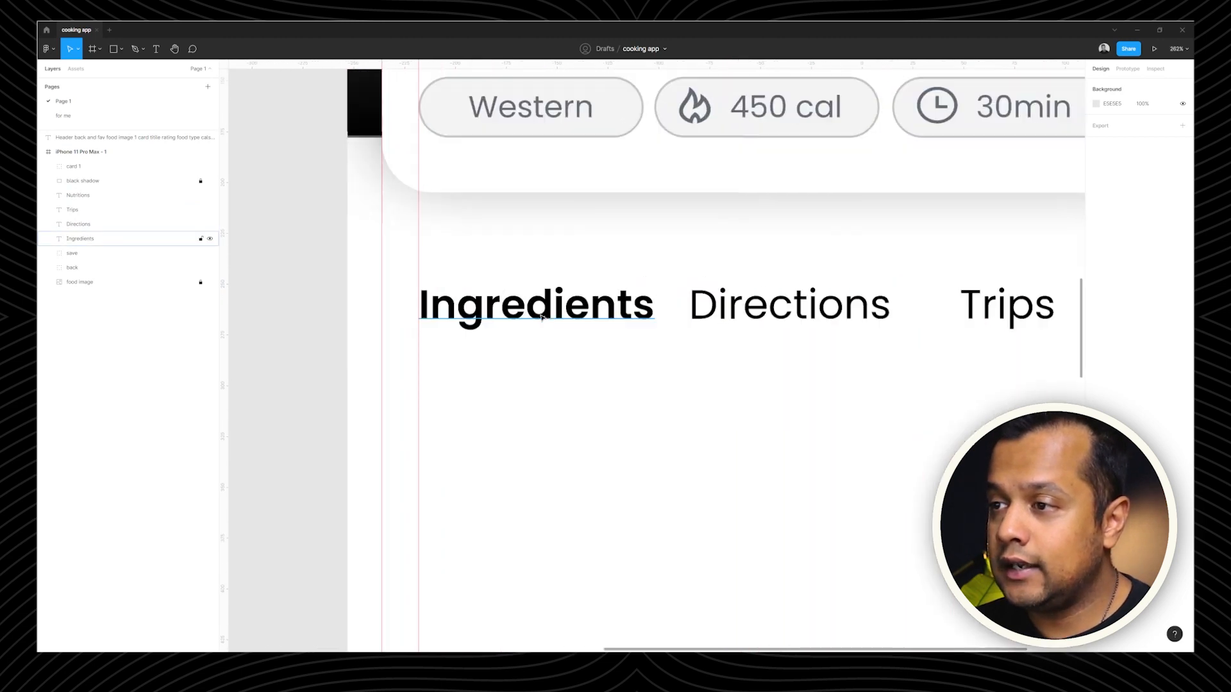
pyautogui.click(789, 304)
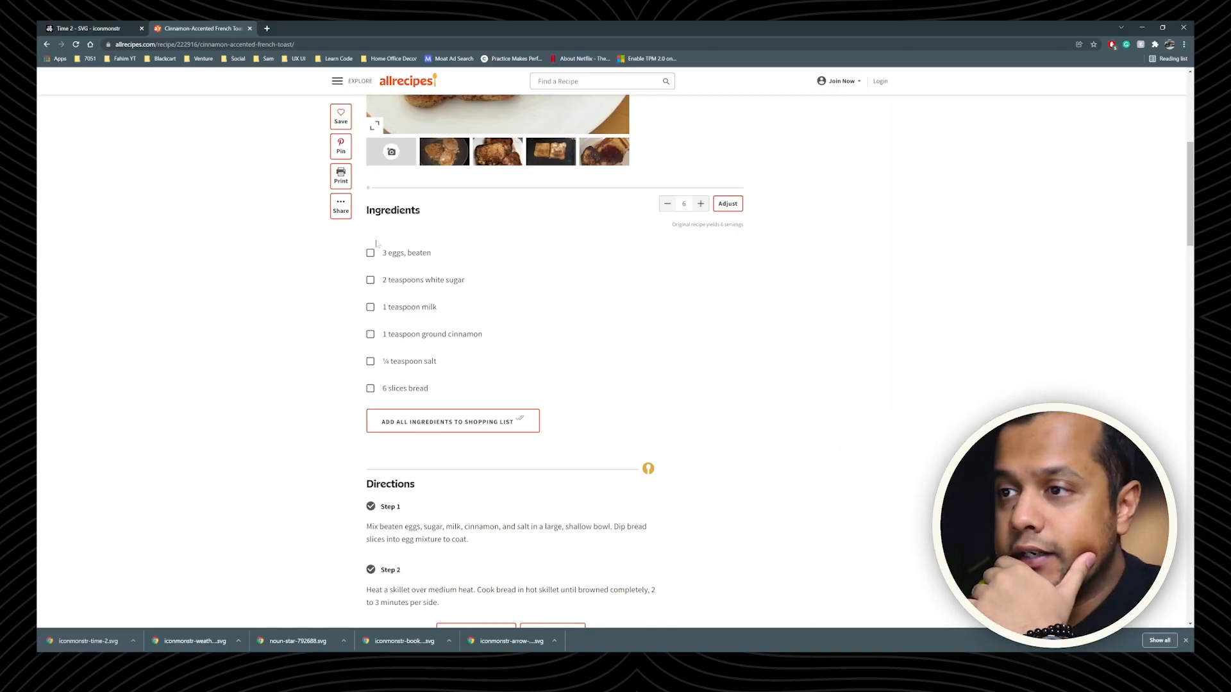
# Step: Highlight the six French toast ingredient lines on the Allrecipes page for copying
pyautogui.moveTo(381, 252); pyautogui.dragTo(429, 388)
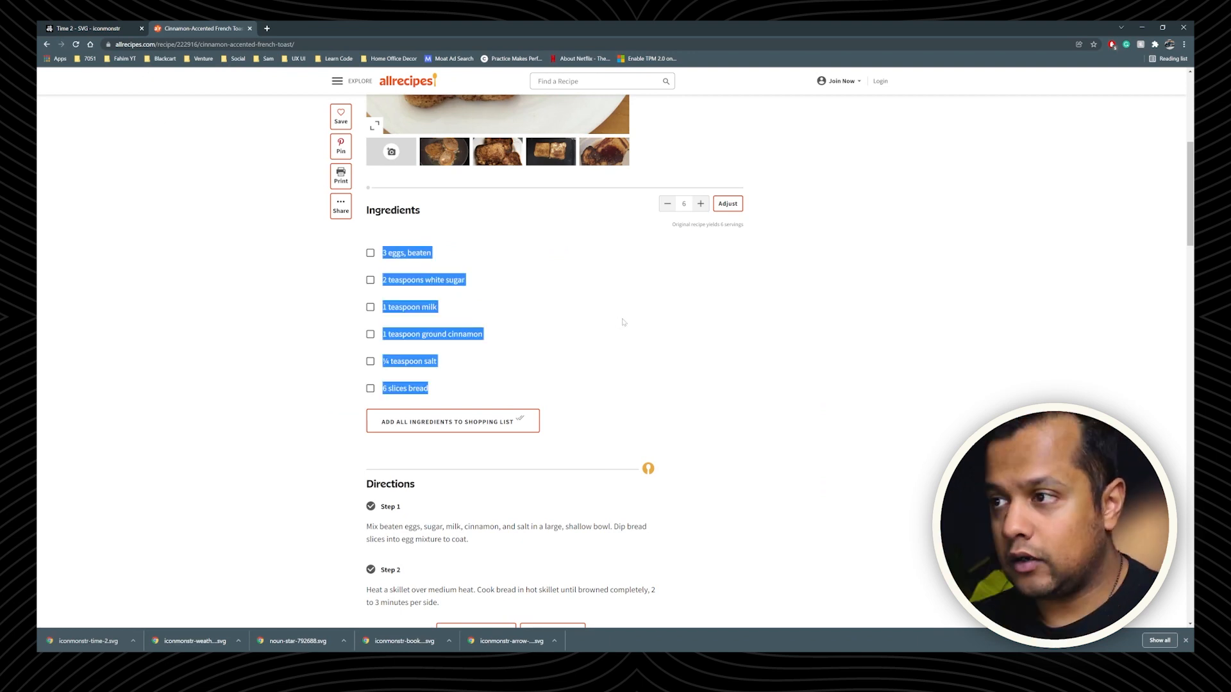
pyautogui.click(370, 253)
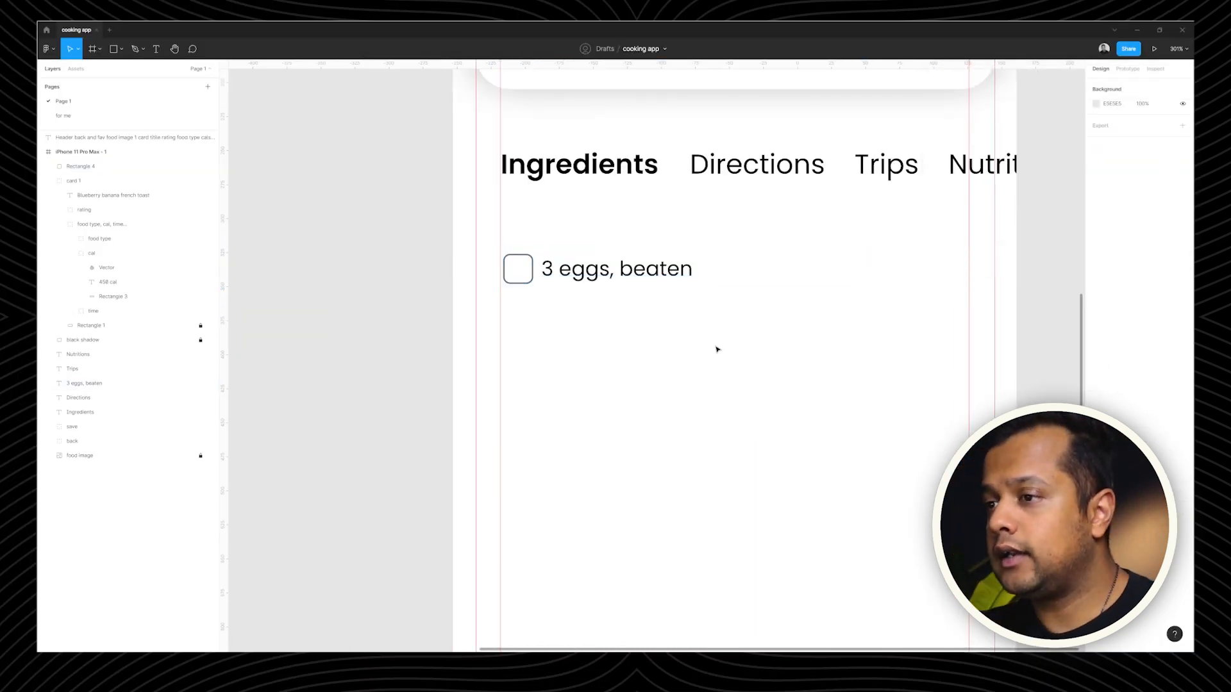
# Step: Paste the six ingredients, 3 eggs beaten to 6 slices bread, into divided checkbox rows
pyautogui.click(116, 49)
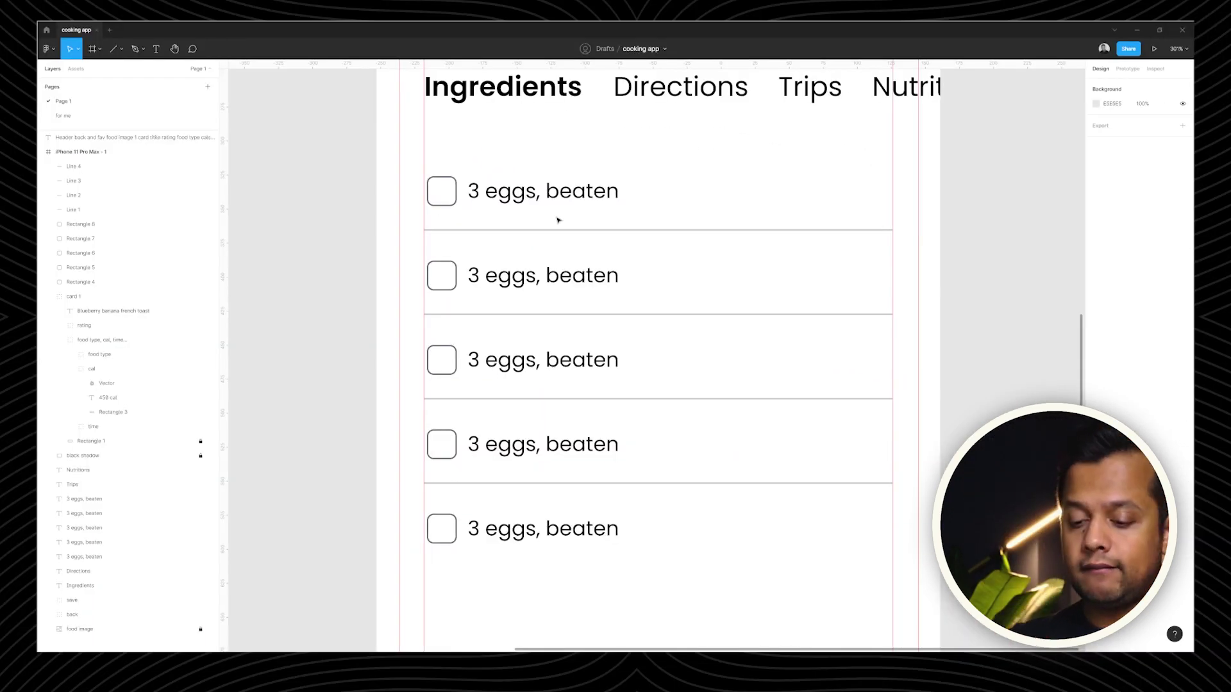
pyautogui.doubleClick(541, 275)
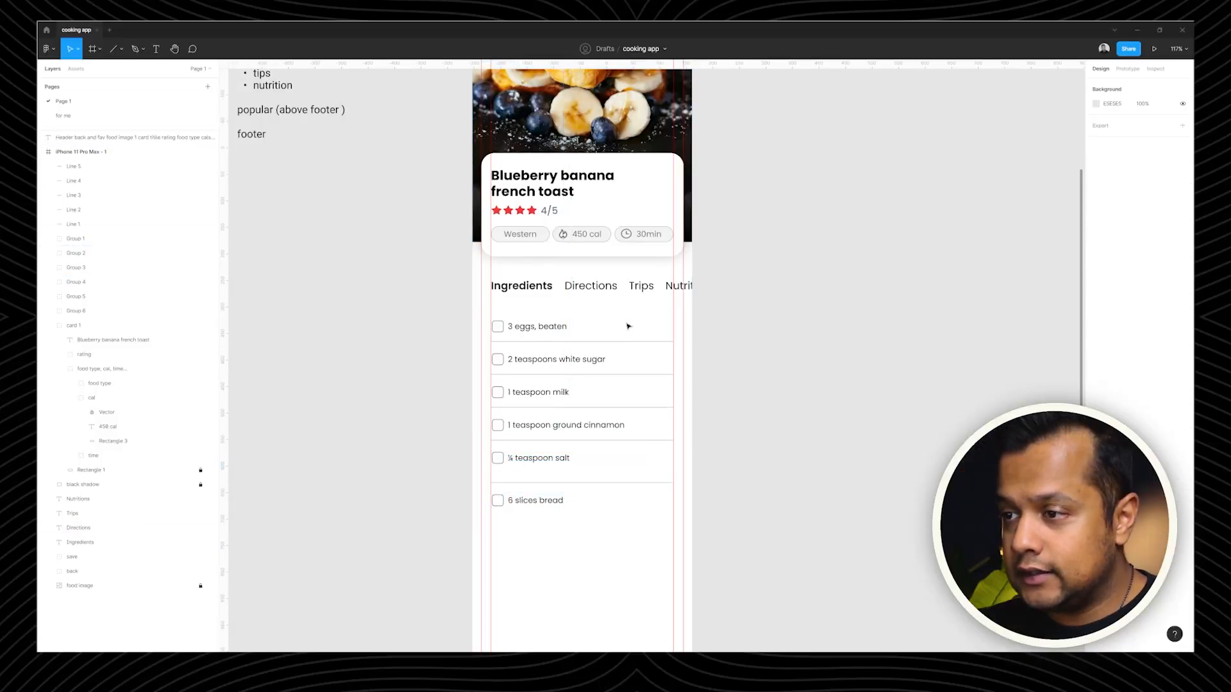
pyautogui.click(1081, 175)
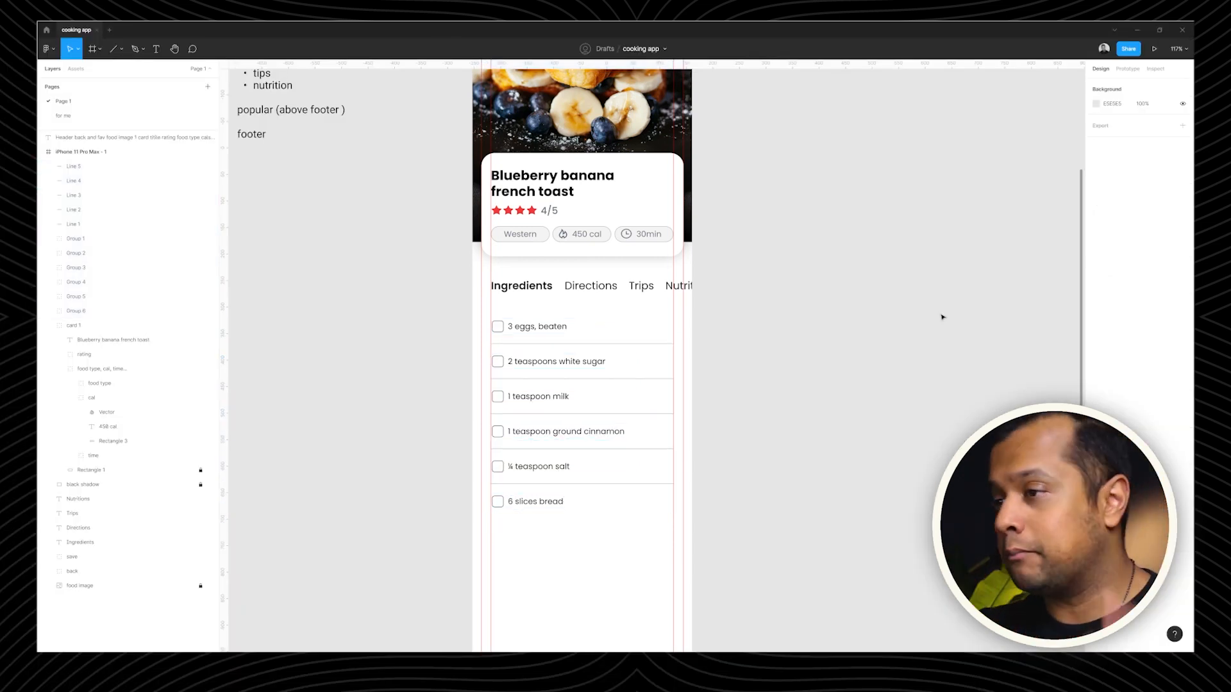
pyautogui.moveTo(802, 344)
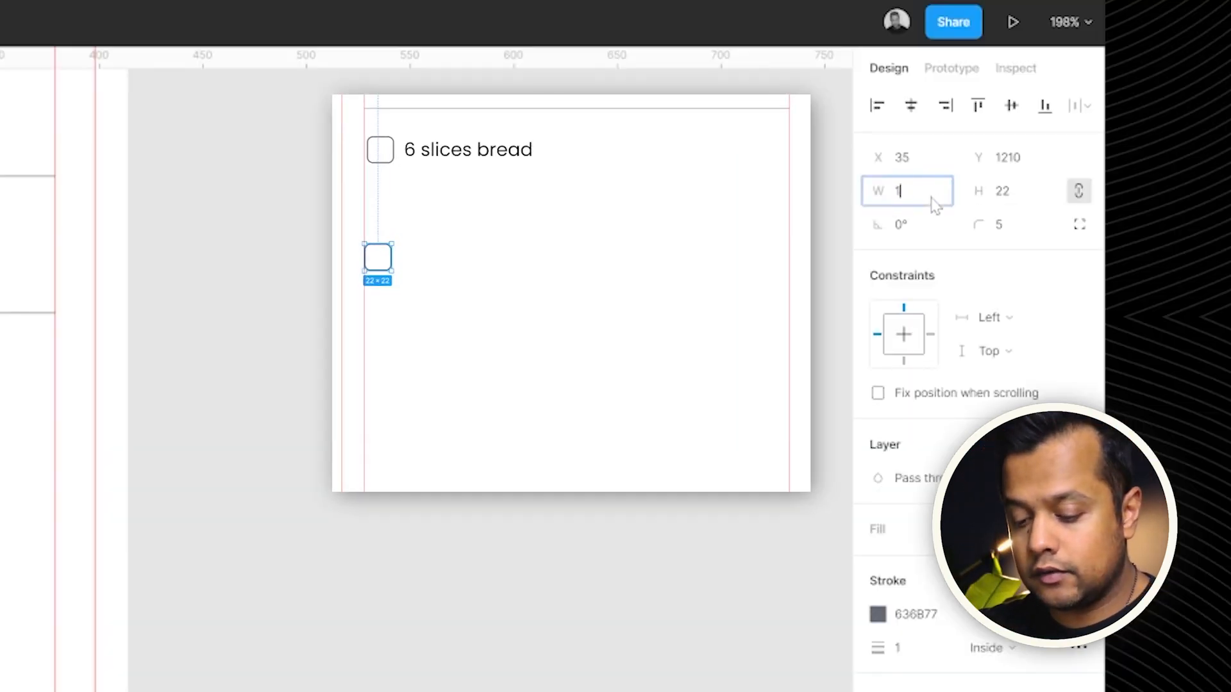
# Step: Build three 125×125, radius-15 photo cards with titles and ratings under a Popular in french toast heading
pyautogui.write('125')
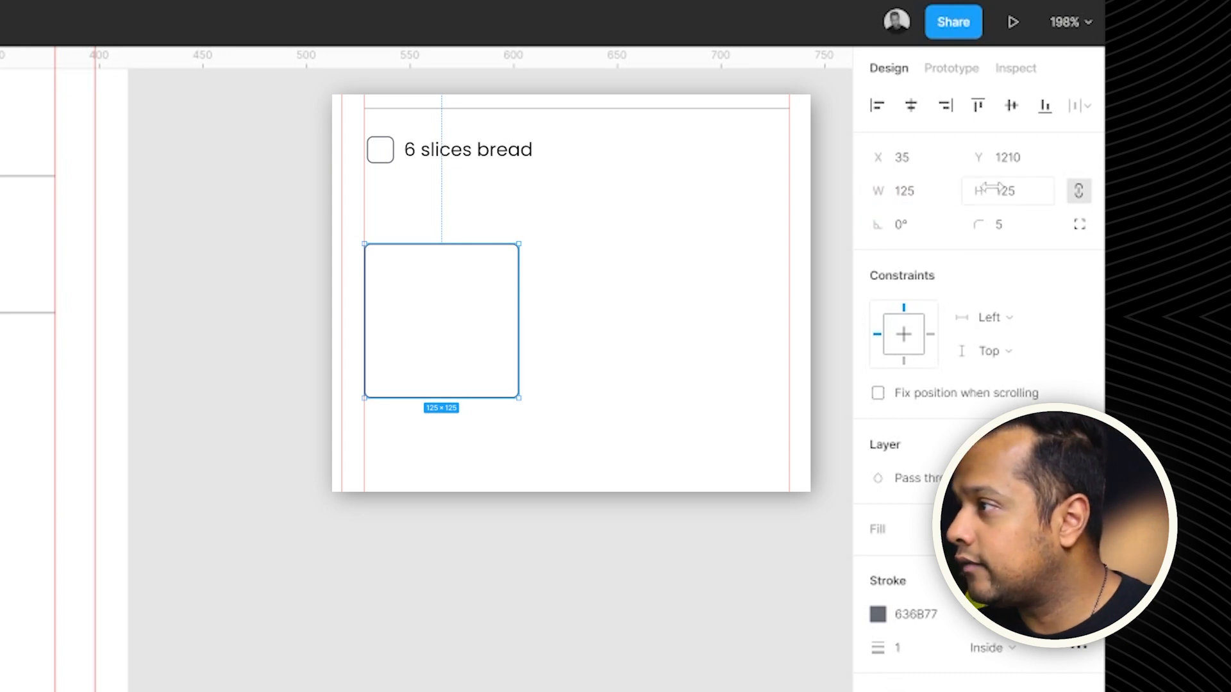
pyautogui.write('15')
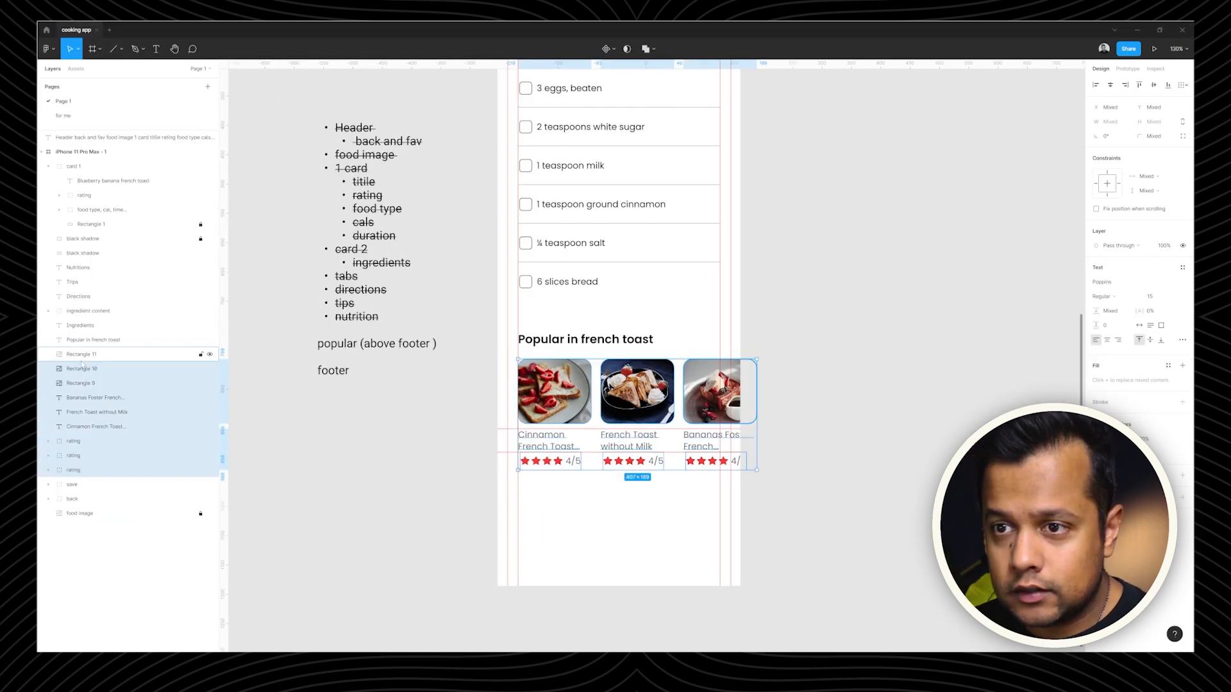
pyautogui.click(93, 339)
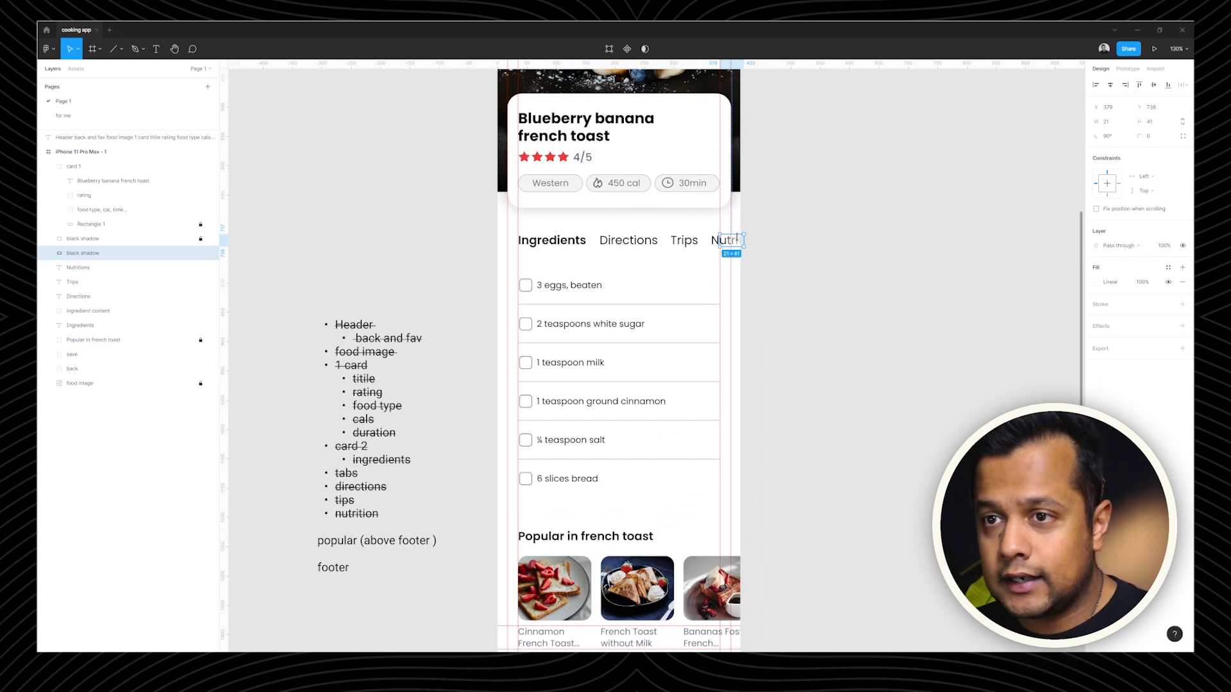
pyautogui.scroll(-3)
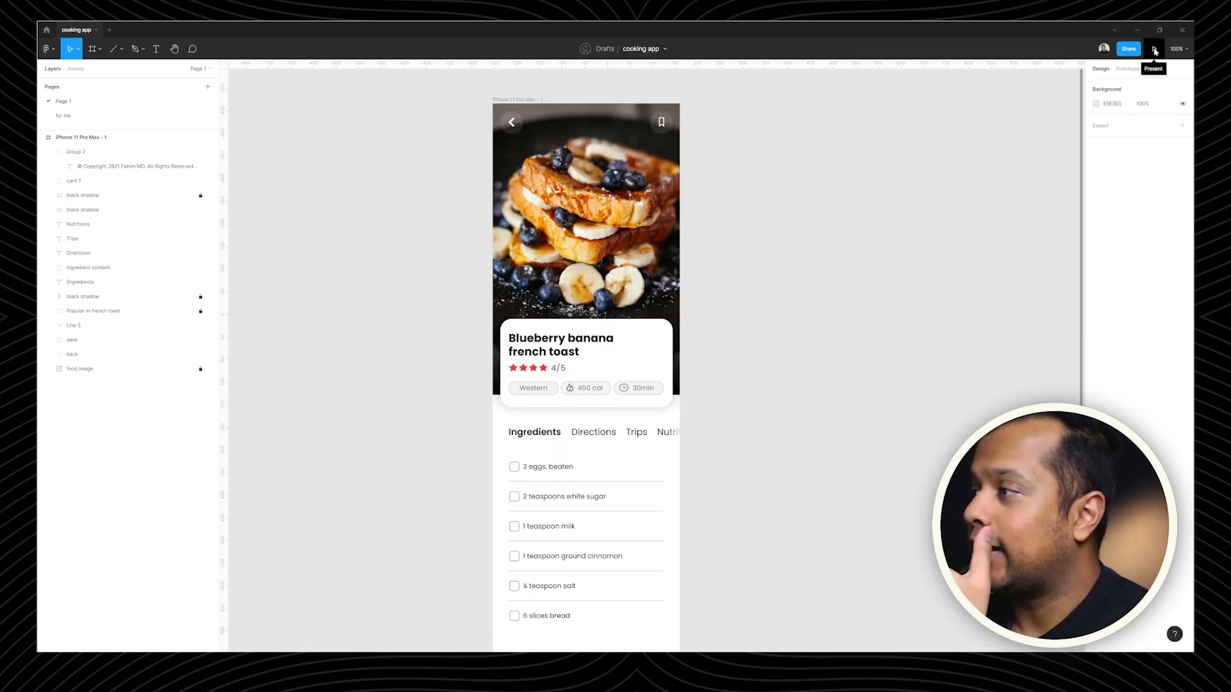
# Step: Preview the French toast screen as an iPhone prototype, scroll through it, and close the share dialog
pyautogui.click(1157, 47)
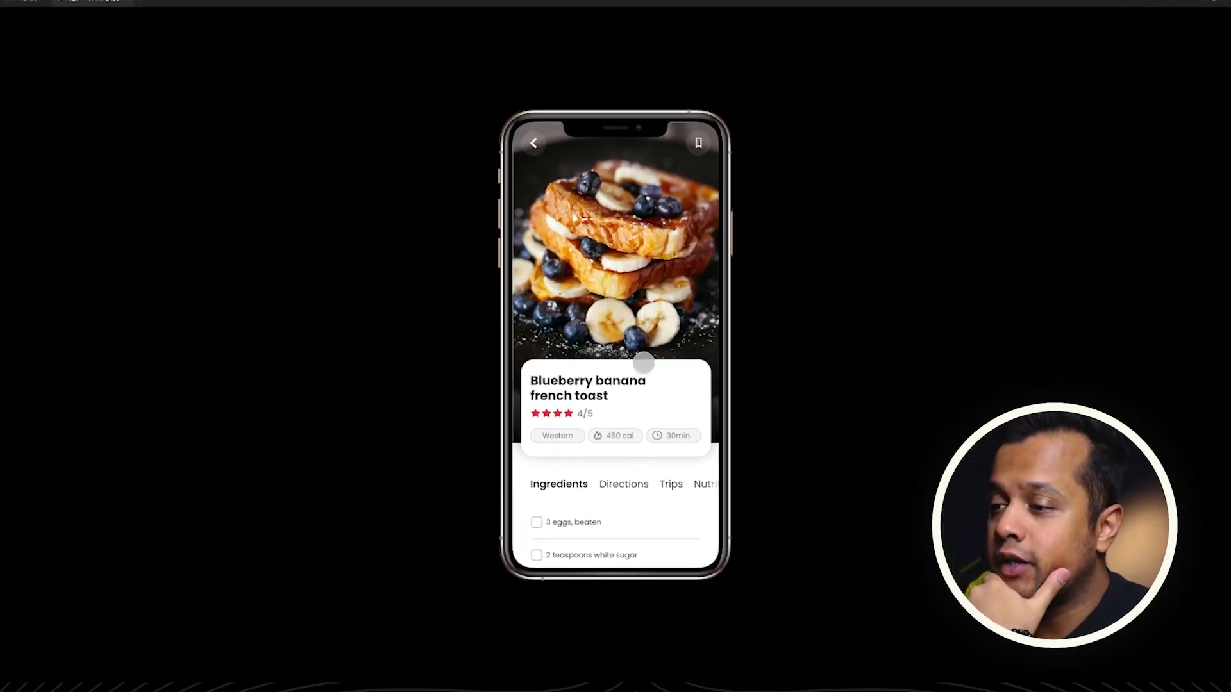
pyautogui.scroll(-3)
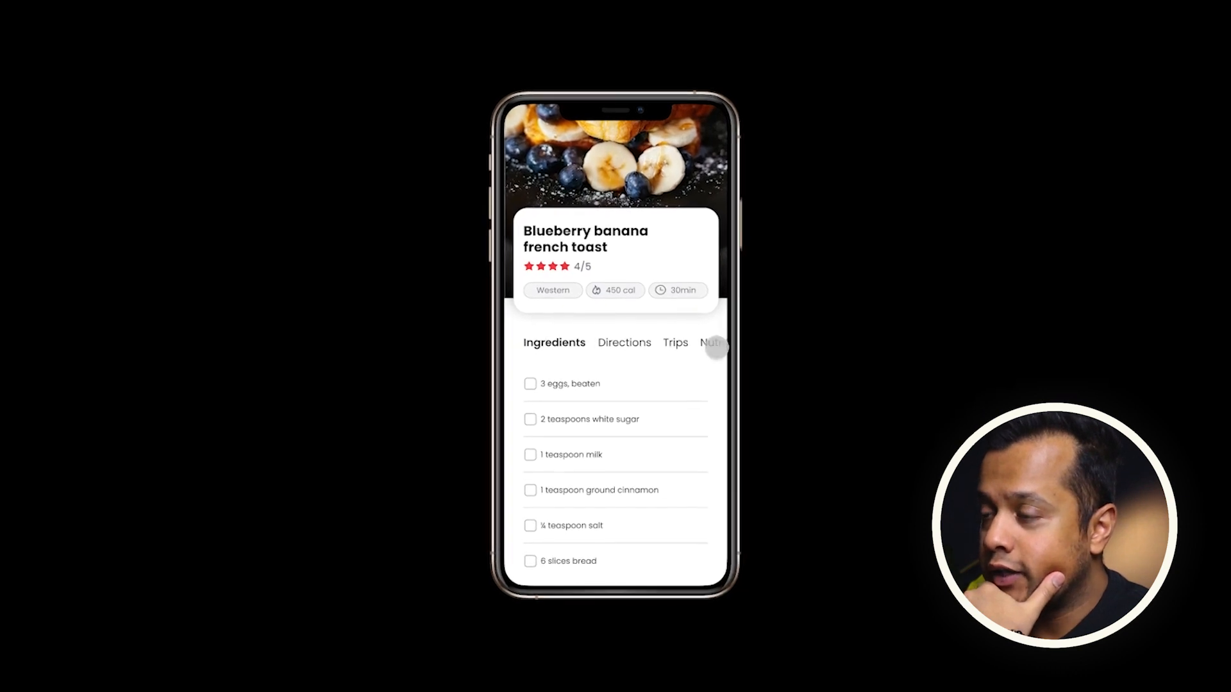
pyautogui.scroll(-3)
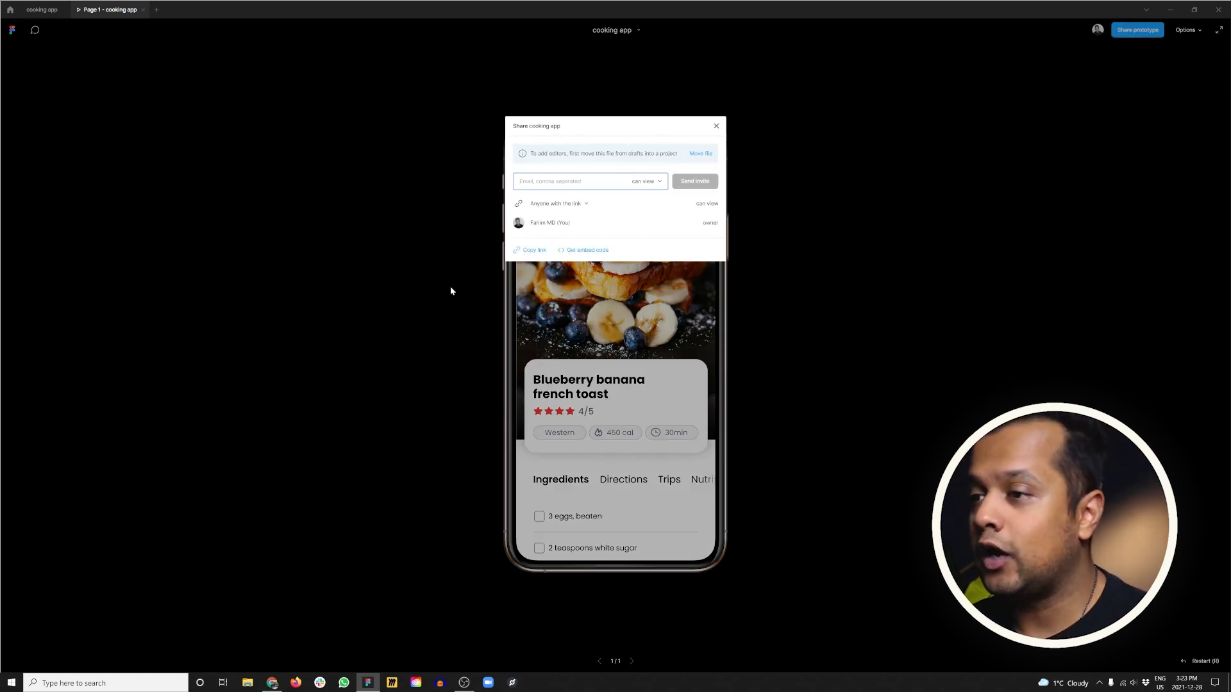
pyautogui.click(716, 125)
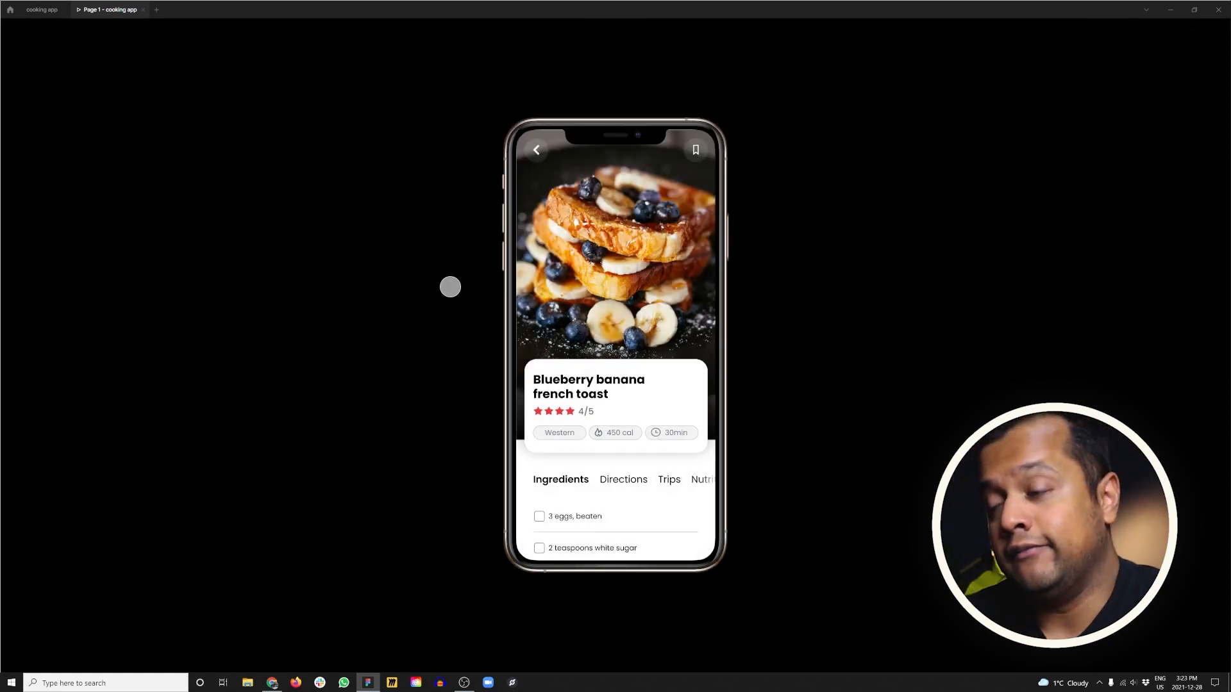